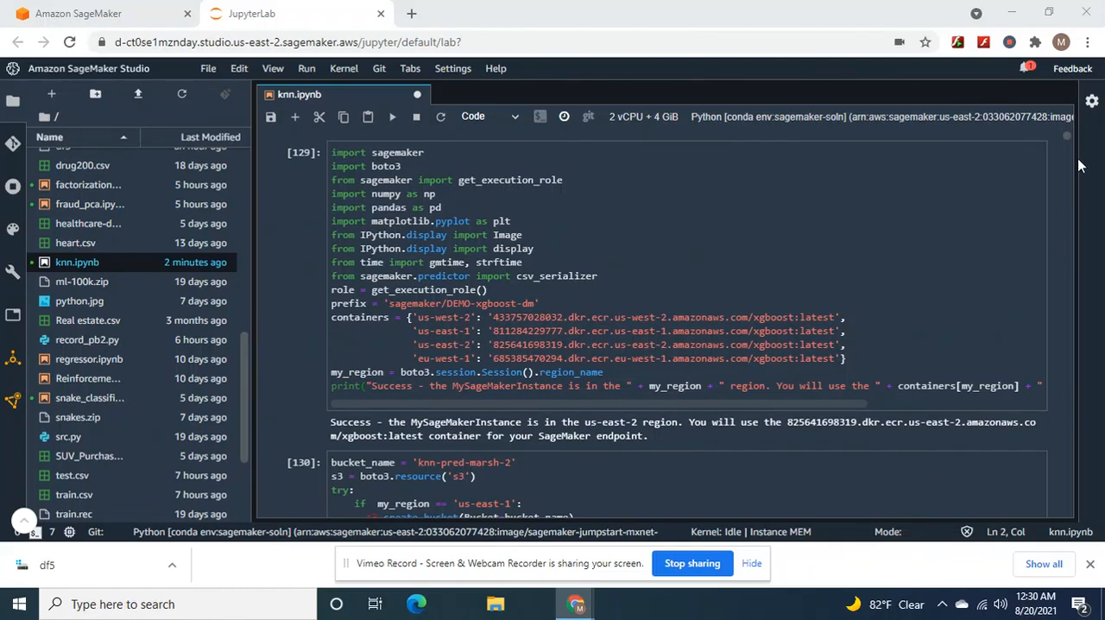
mouse_move(1070, 159)
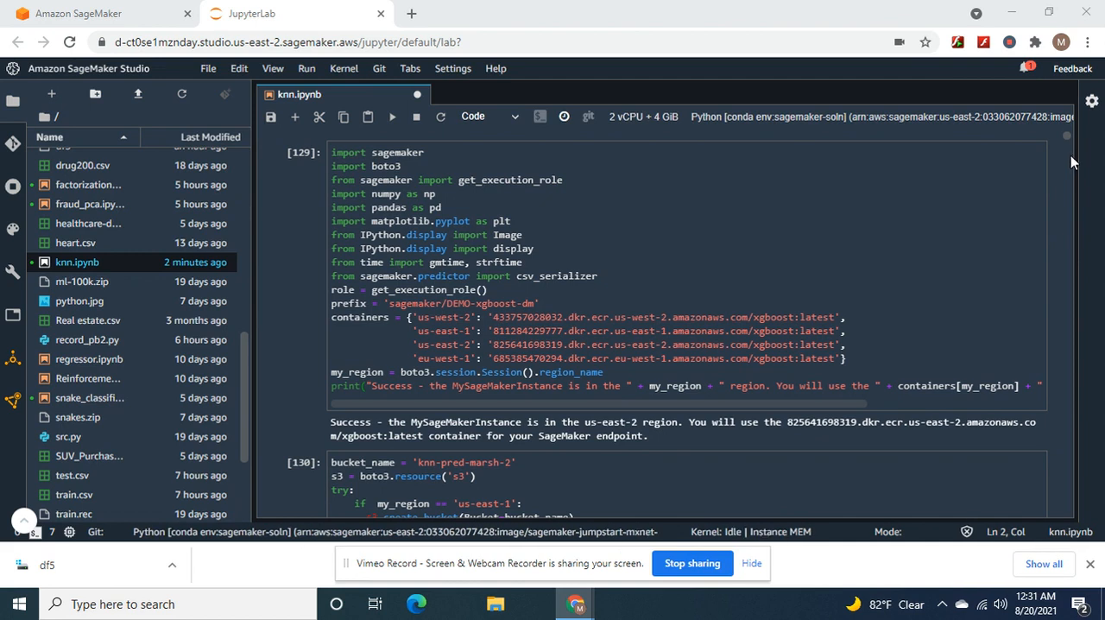
mouse_move(1068, 152)
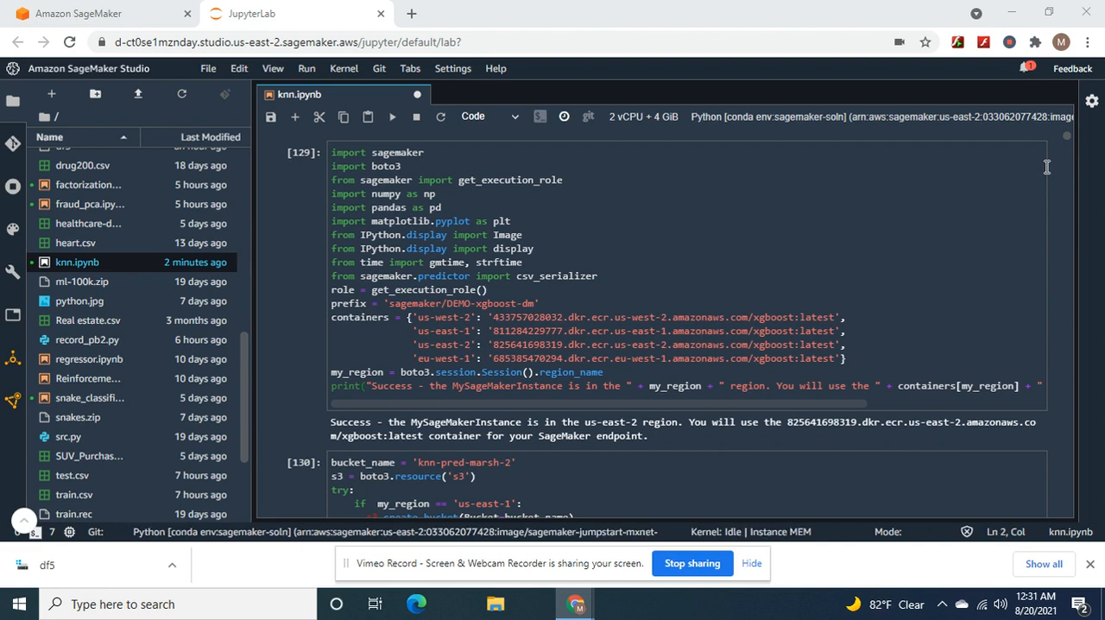
mouse_move(1071, 145)
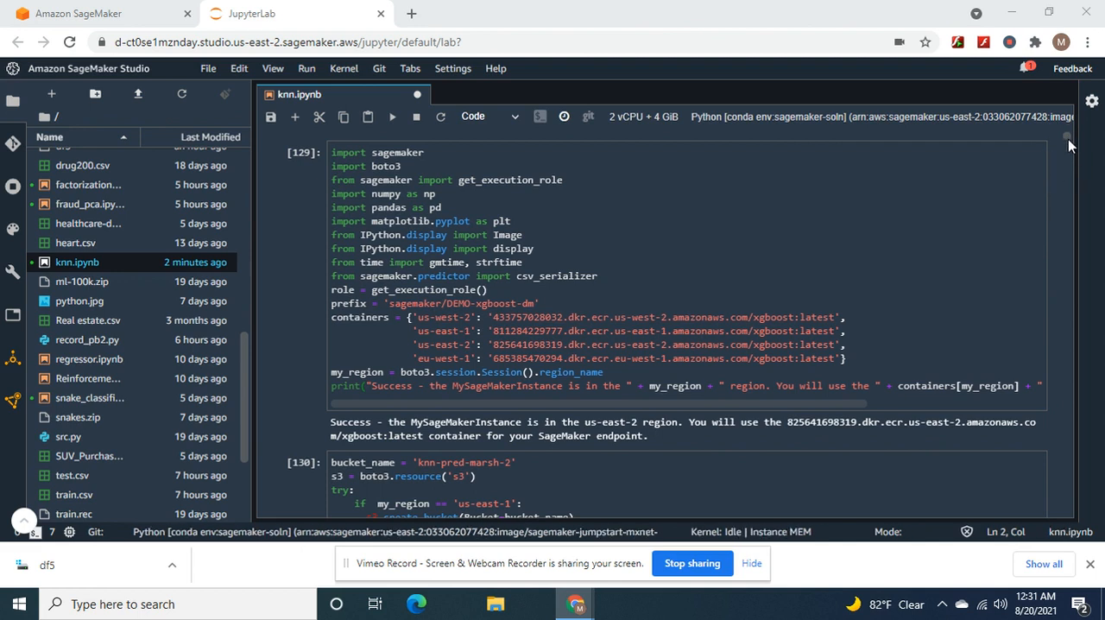
Step: Scroll to the cells dropping User ID, saving df5, and splitting data 70/30
scroll("down", 3)
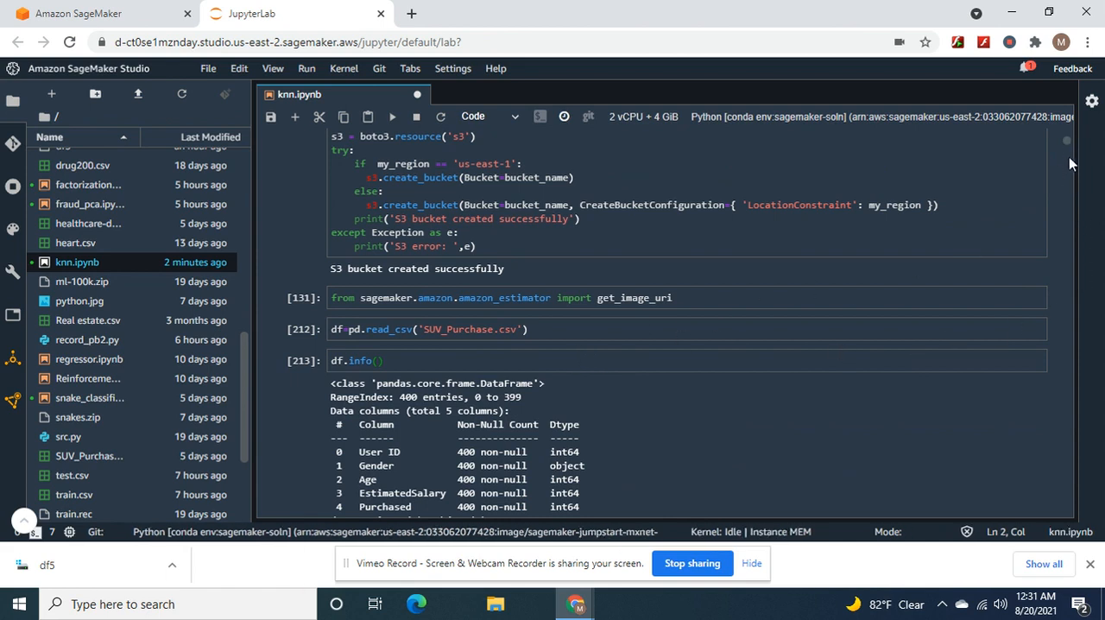
scroll("down", 3)
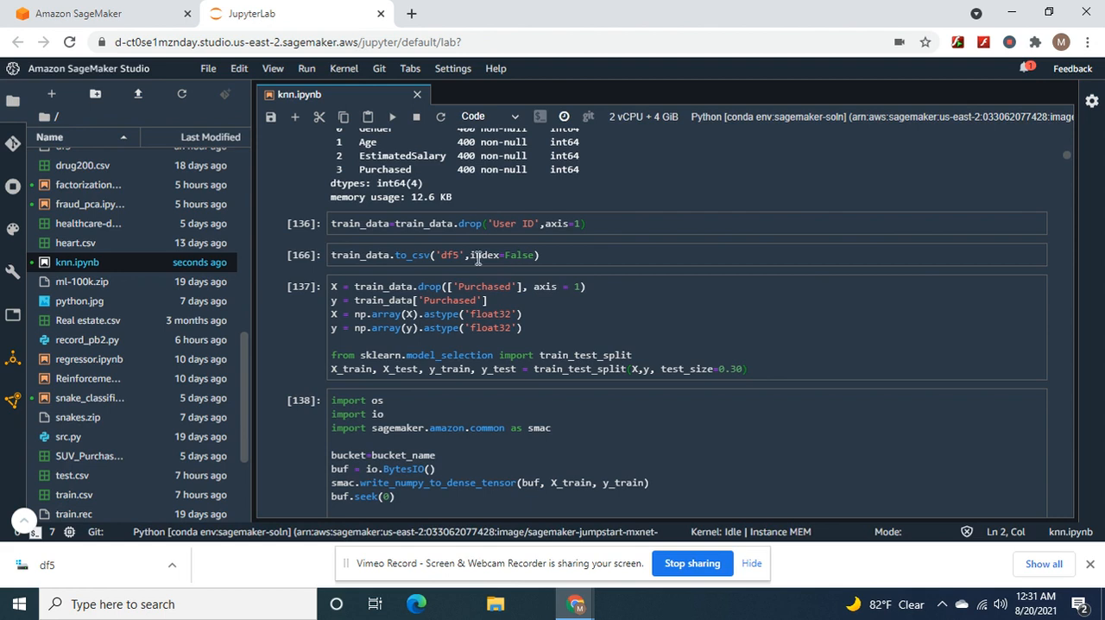
mouse_move(1068, 204)
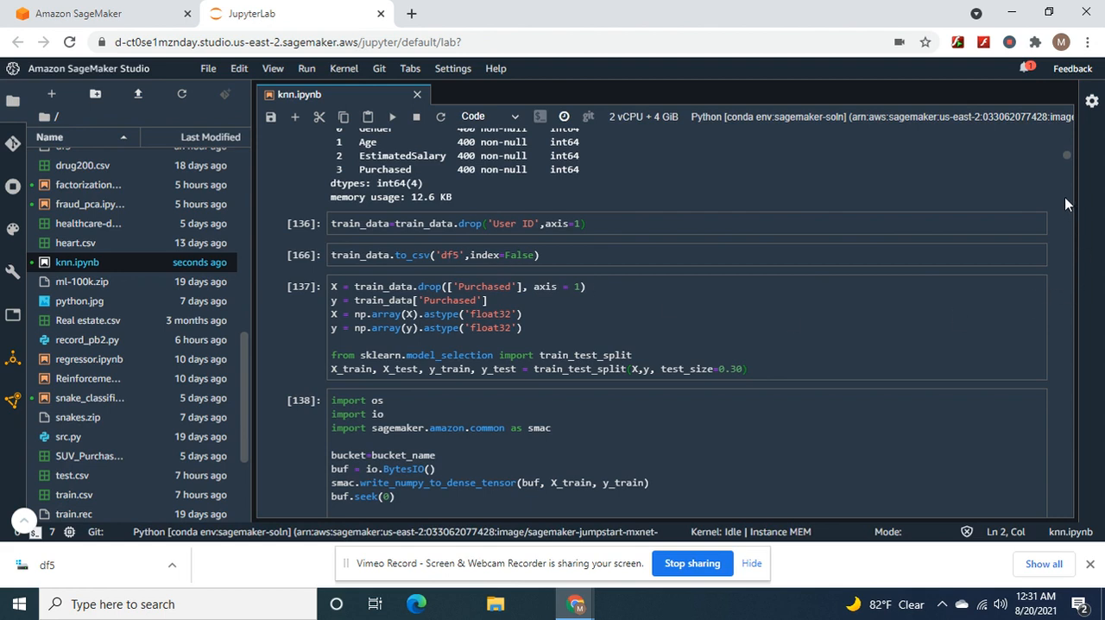
mouse_move(553, 272)
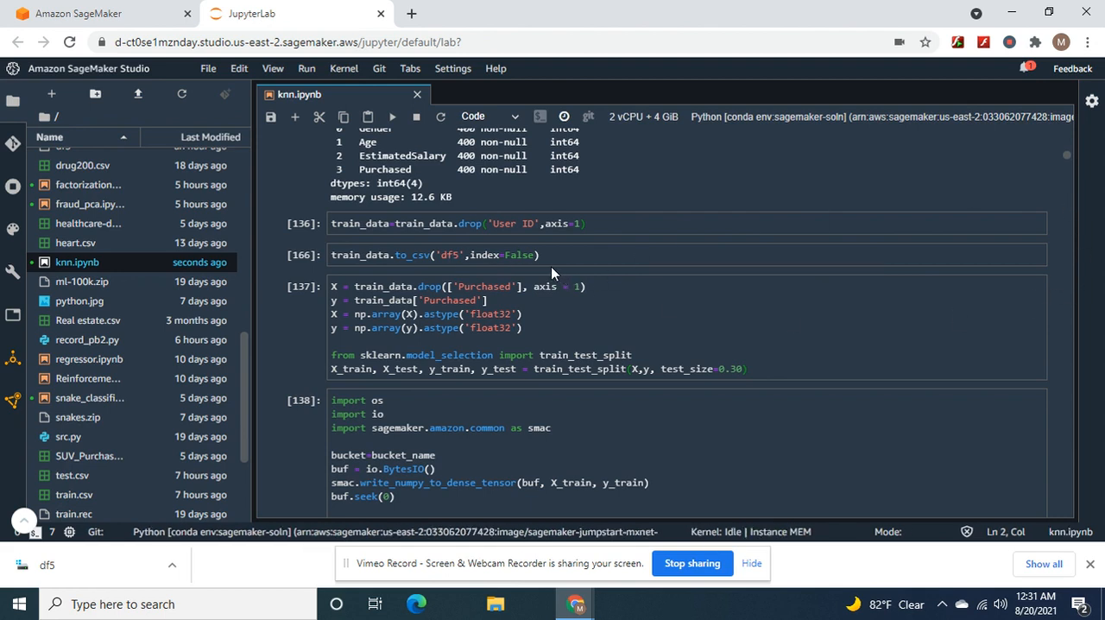
mouse_move(401, 300)
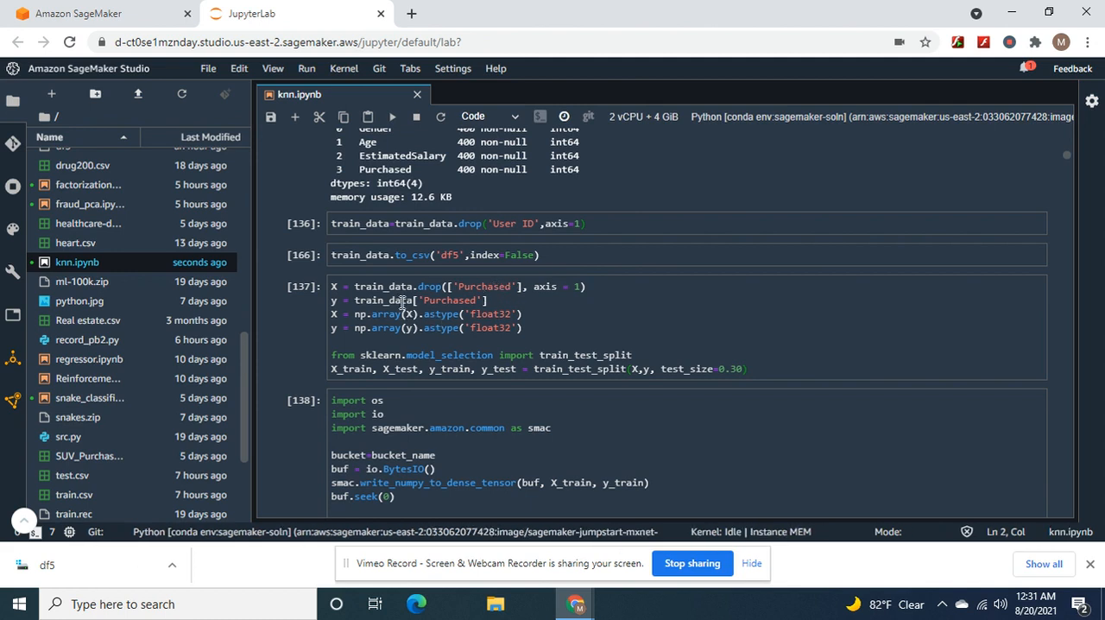
mouse_move(394, 314)
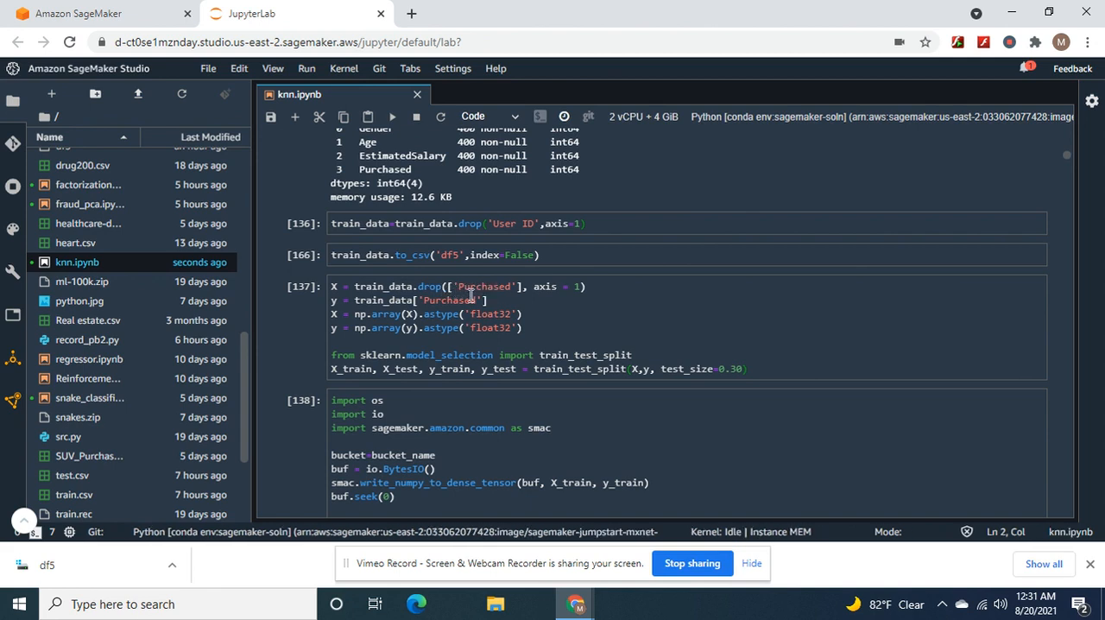
mouse_move(603, 336)
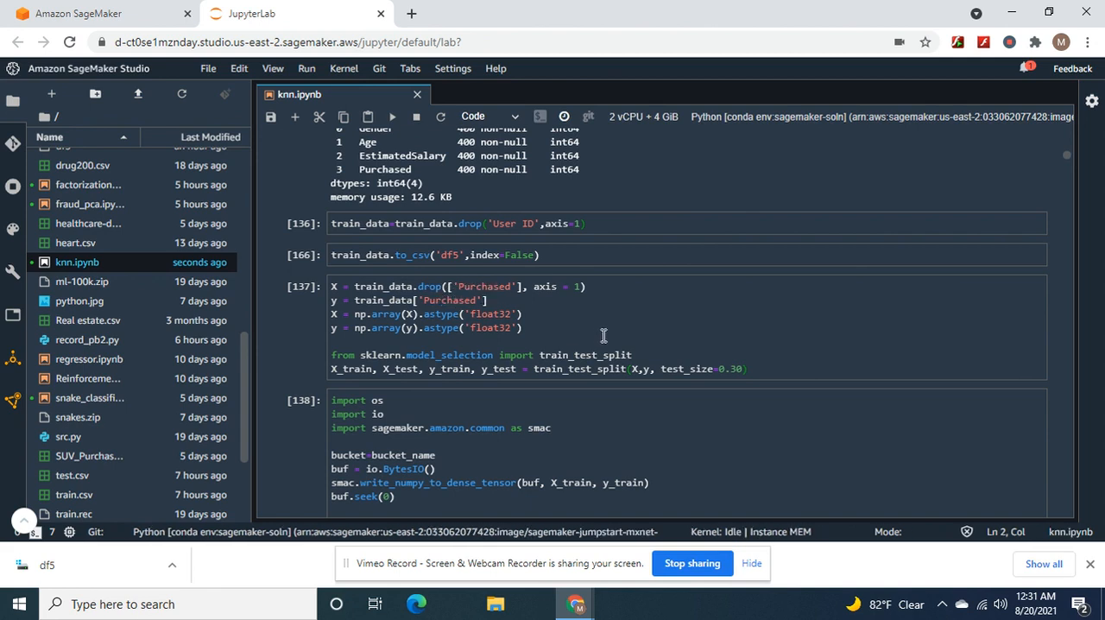
mouse_move(1067, 211)
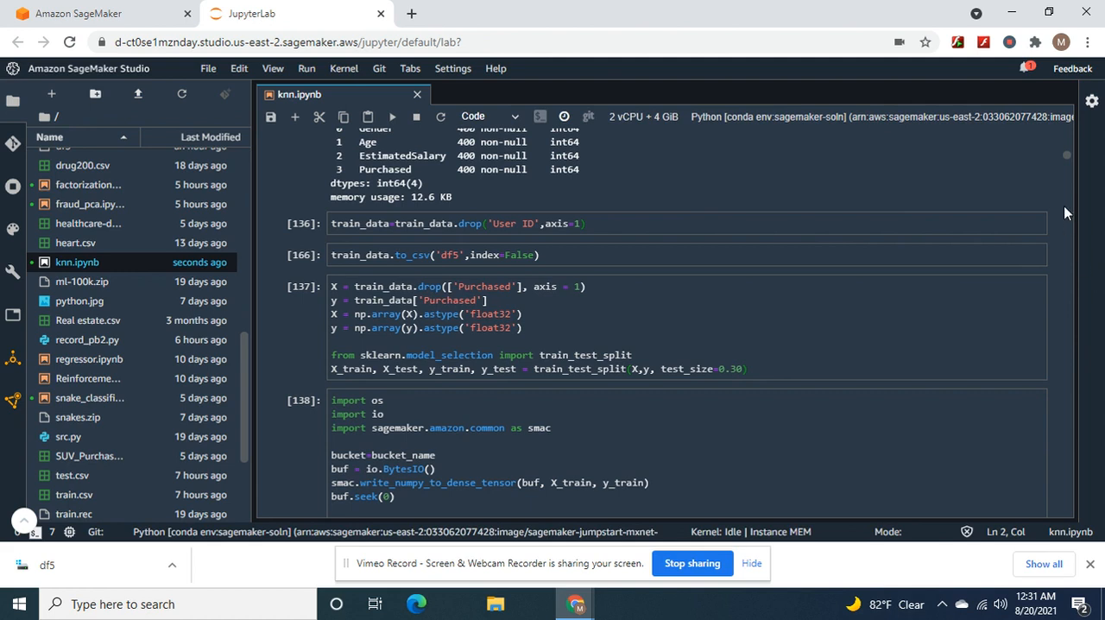
mouse_move(1090, 183)
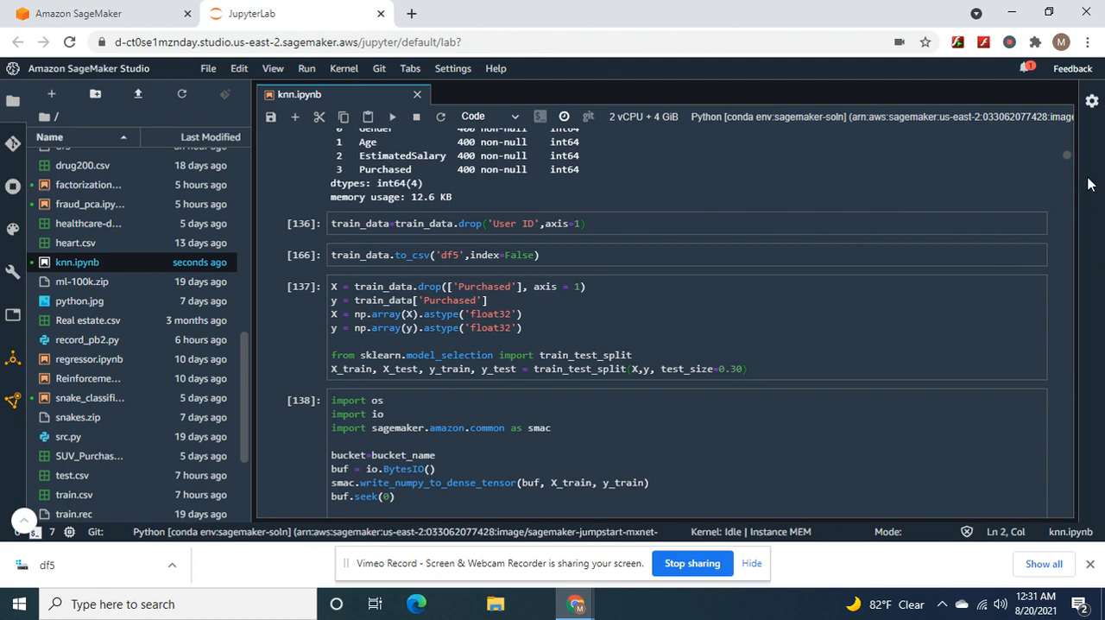
Step: Scroll to the S3 upload output and the X_train shape (280, 3)
scroll("down", 3)
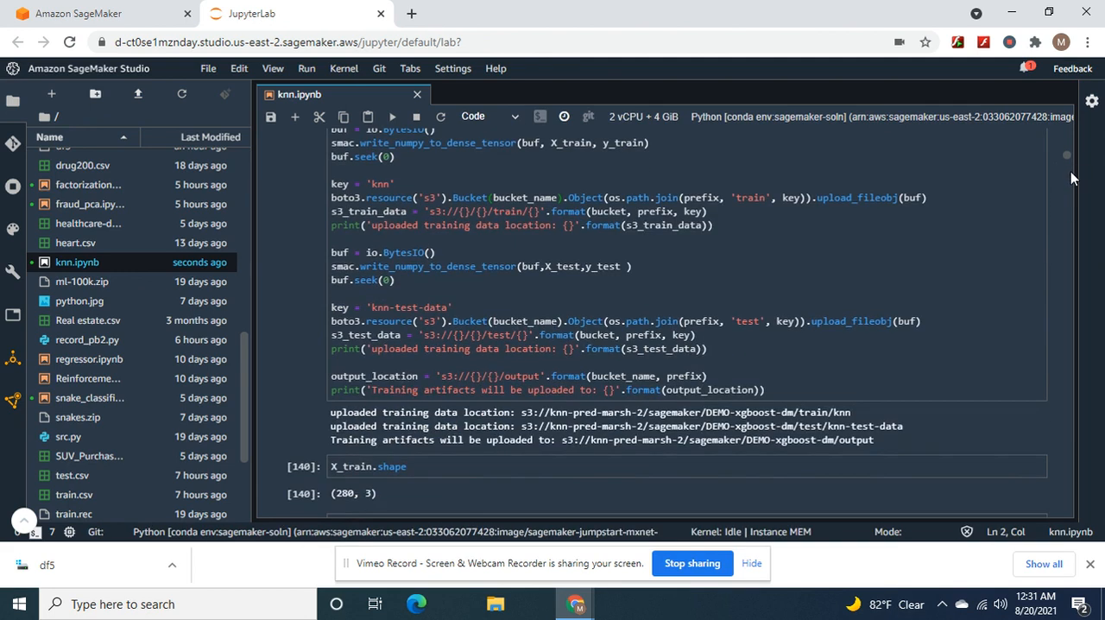
mouse_move(435, 304)
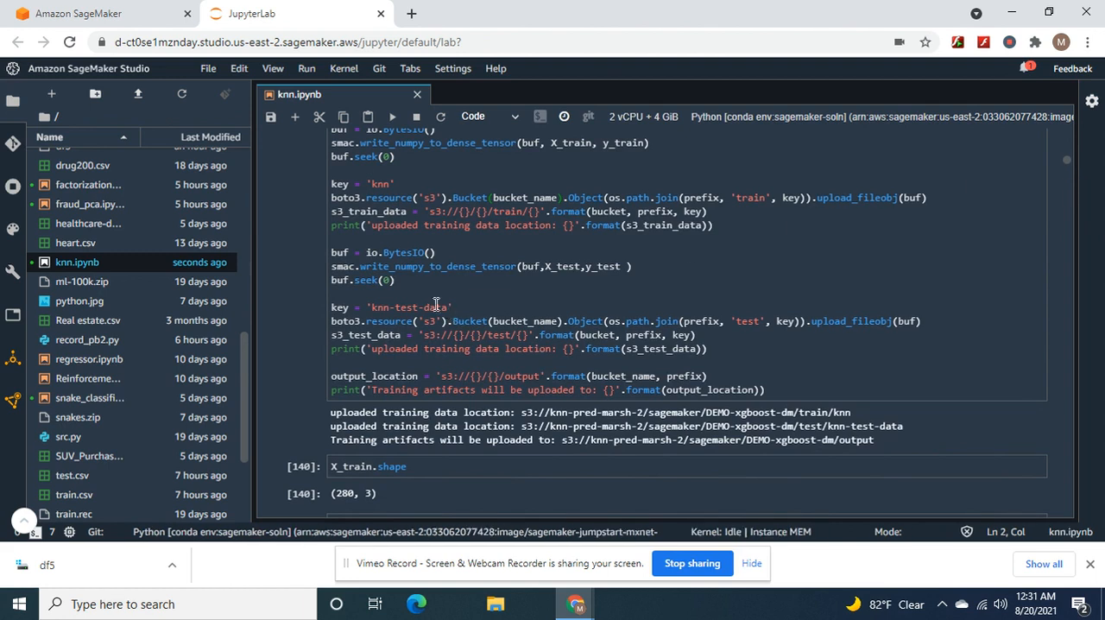
mouse_move(410, 321)
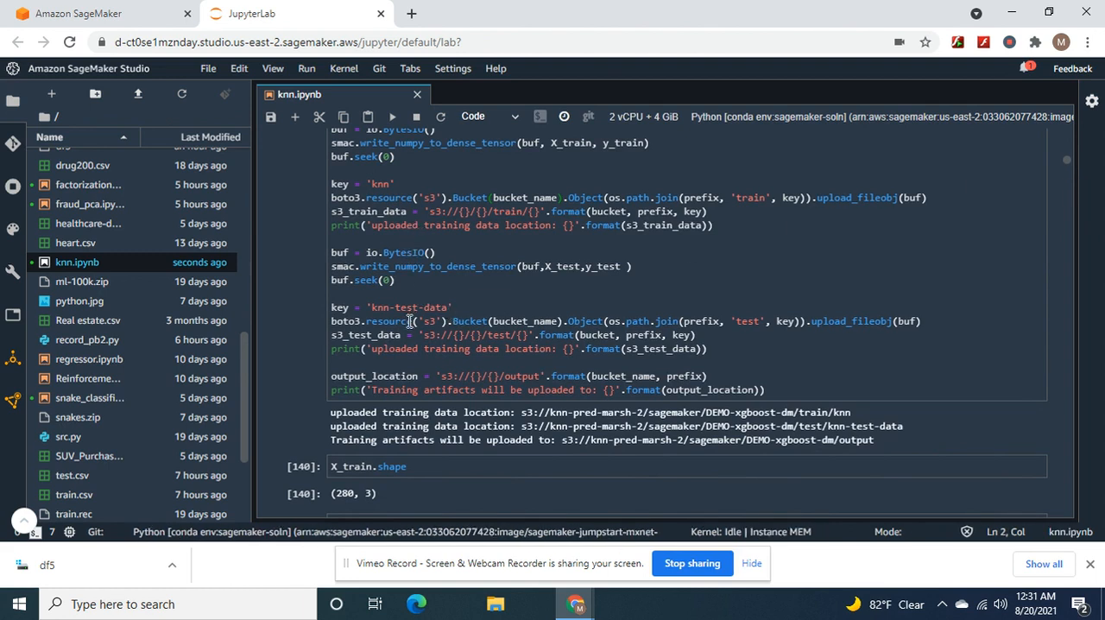
mouse_move(701, 447)
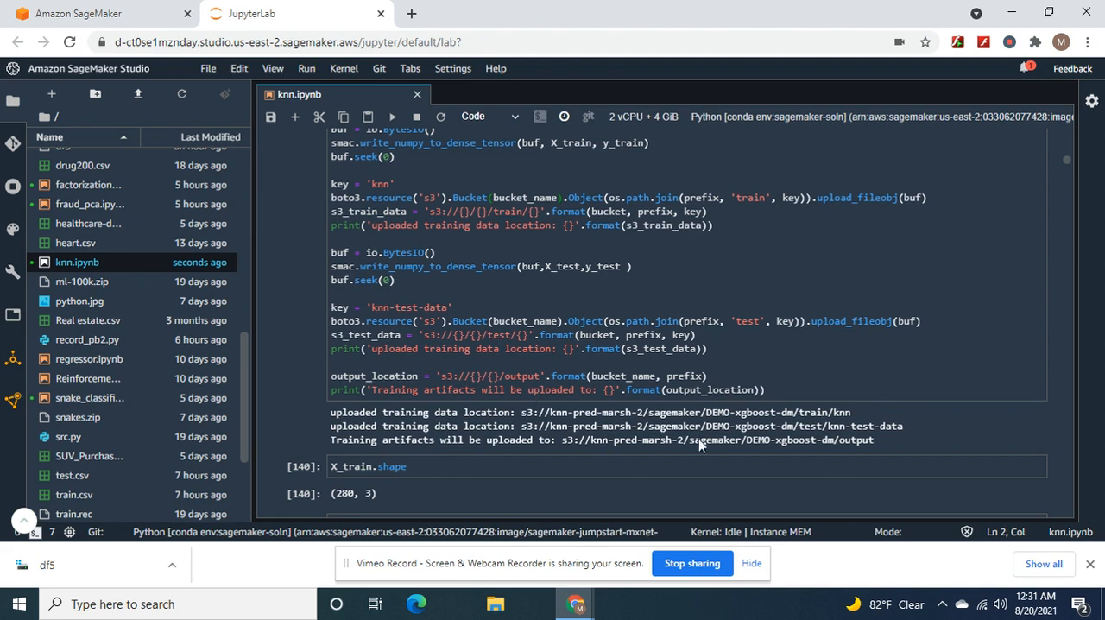
mouse_move(1069, 256)
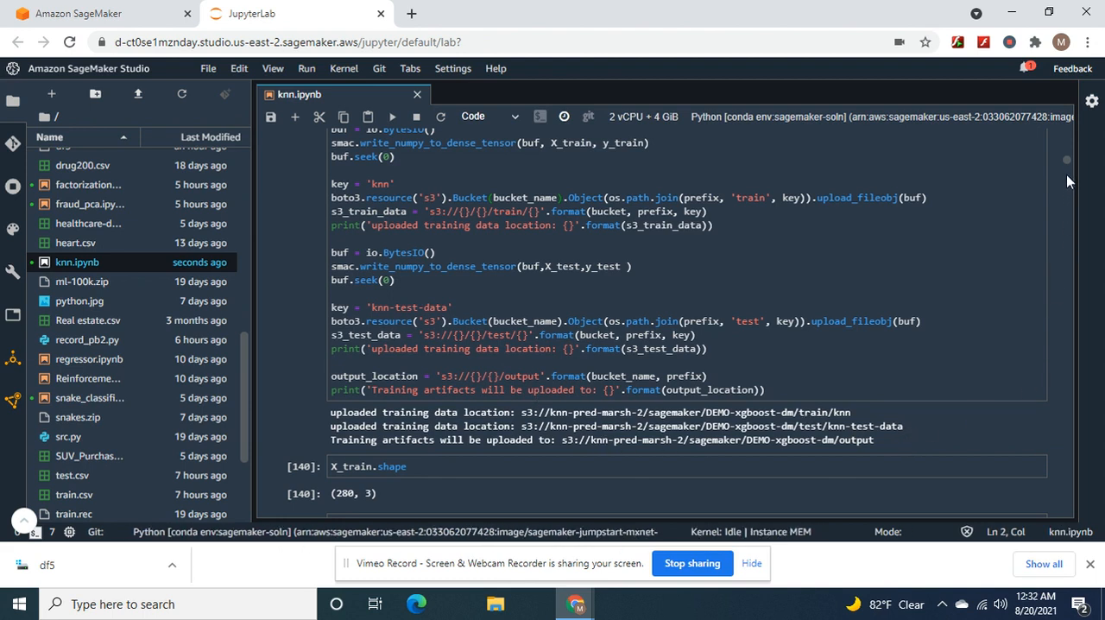
mouse_move(1077, 200)
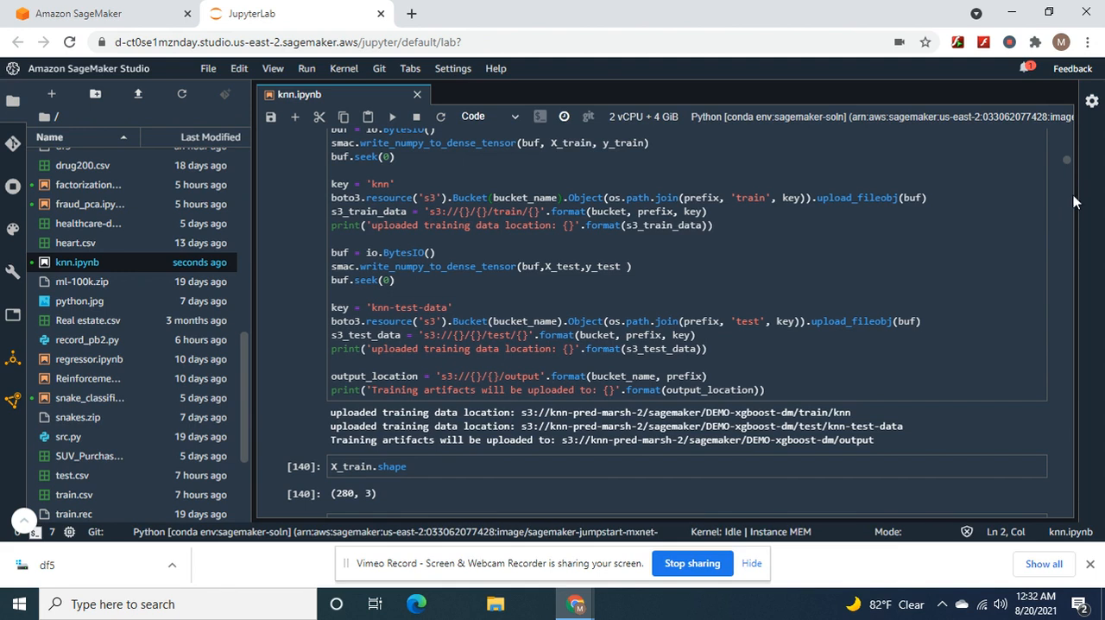
mouse_move(375, 491)
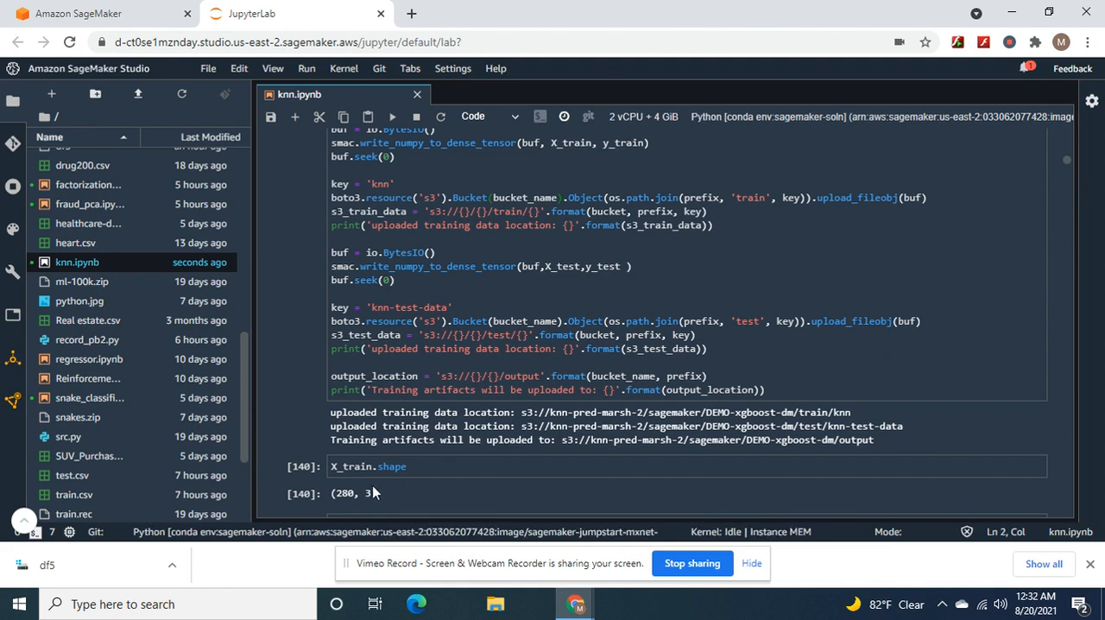
mouse_move(957, 289)
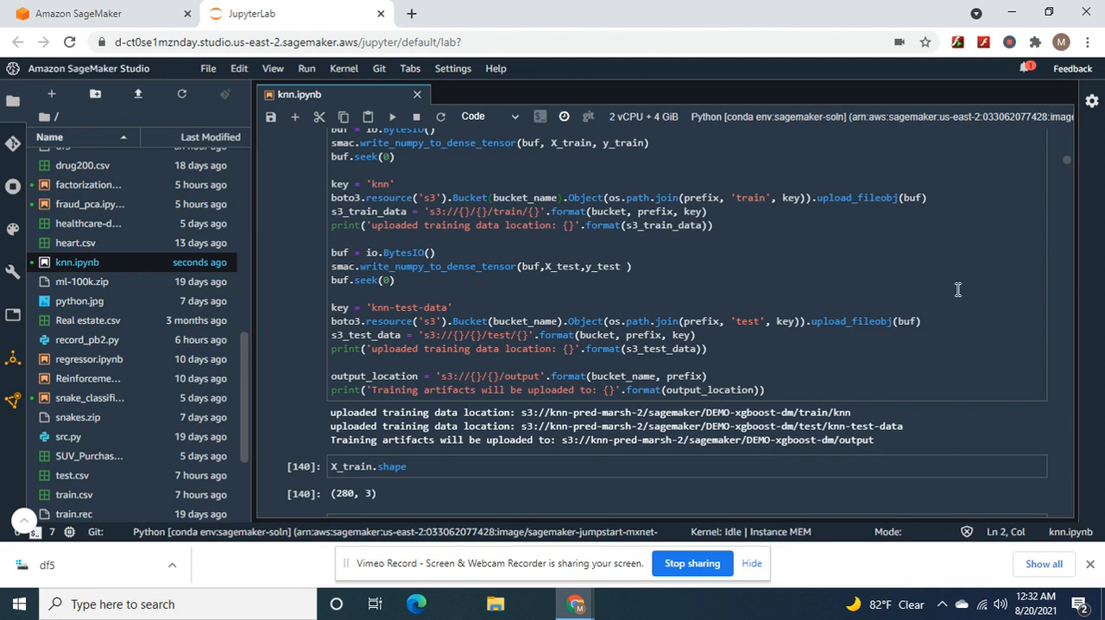
mouse_move(1071, 186)
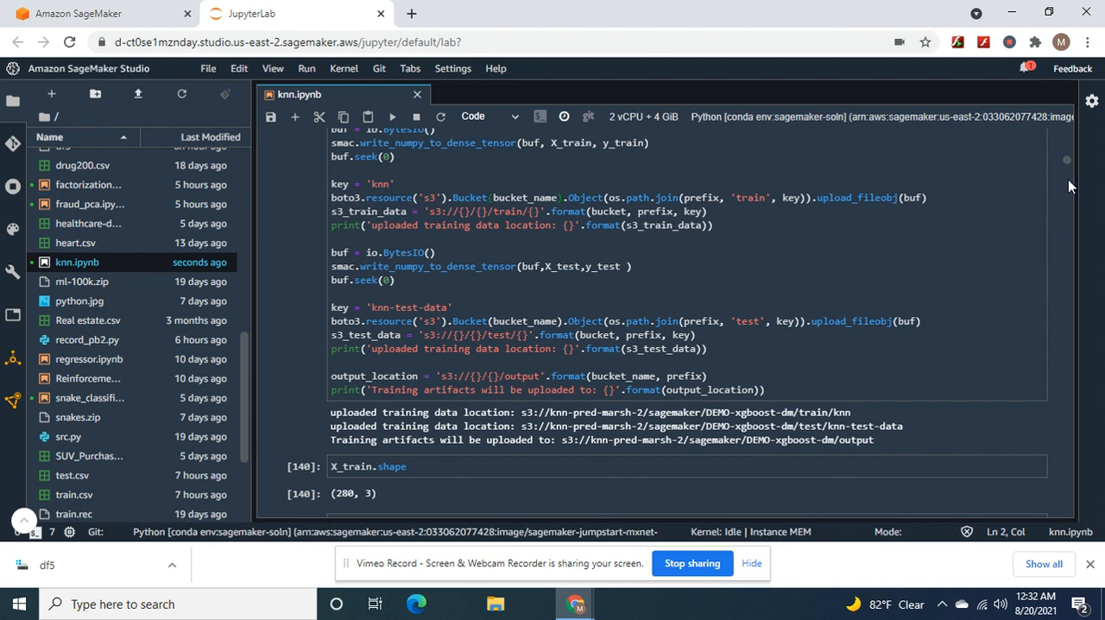
scroll("down", 3)
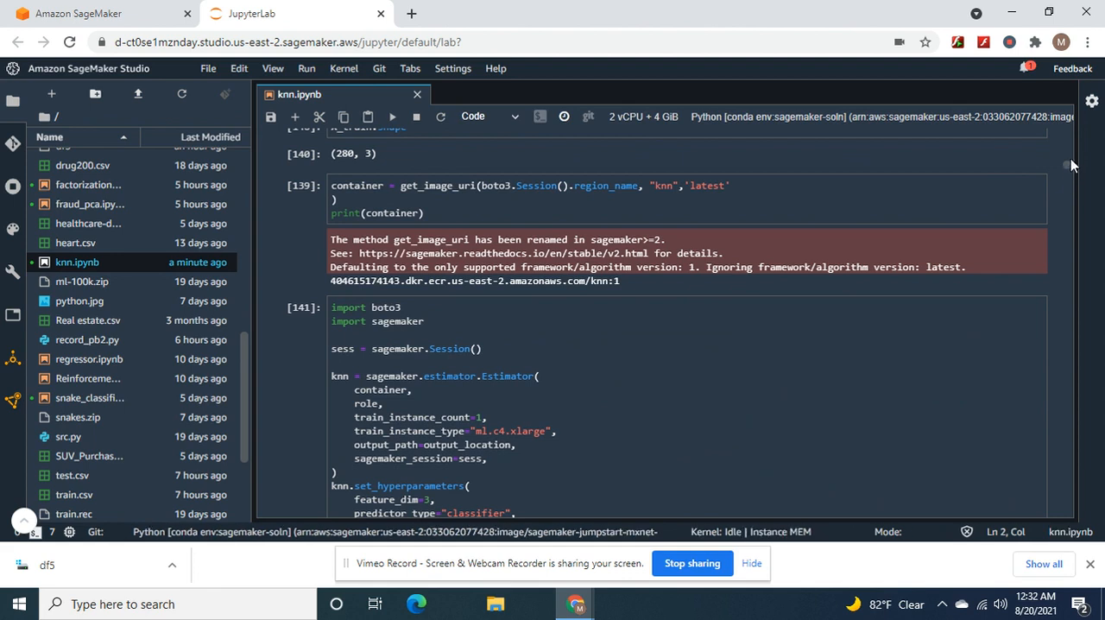
mouse_move(1039, 208)
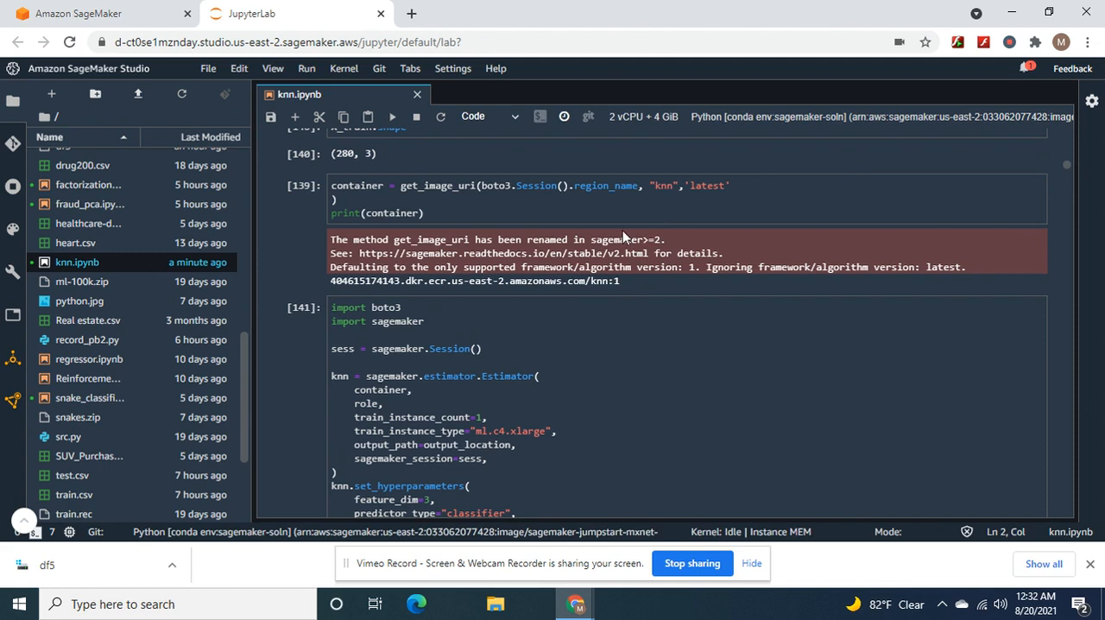
mouse_move(795, 352)
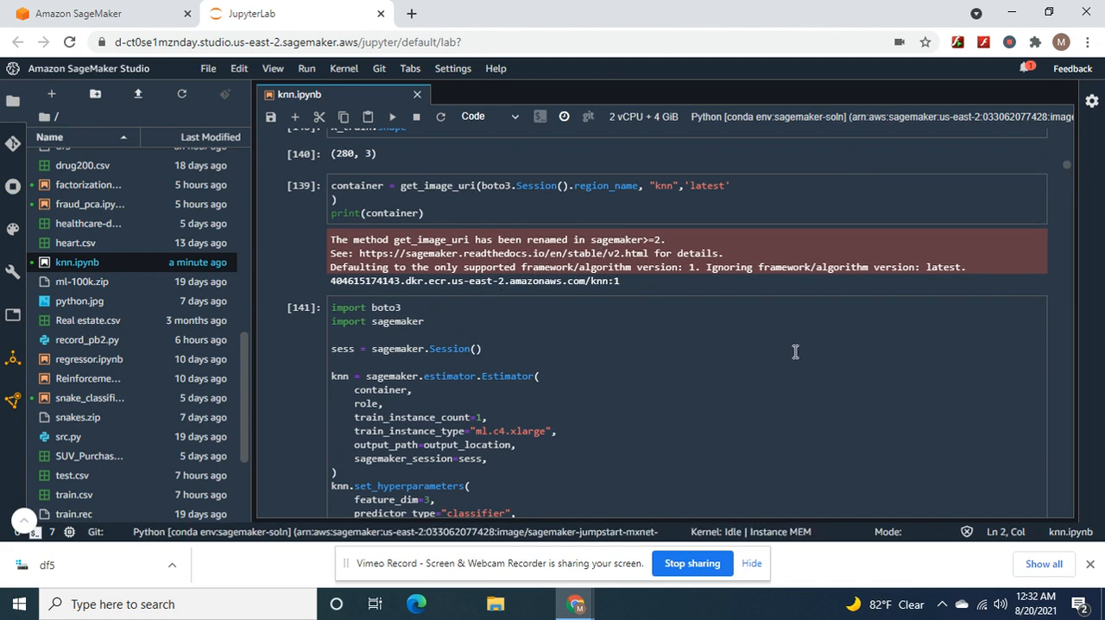
mouse_move(509, 435)
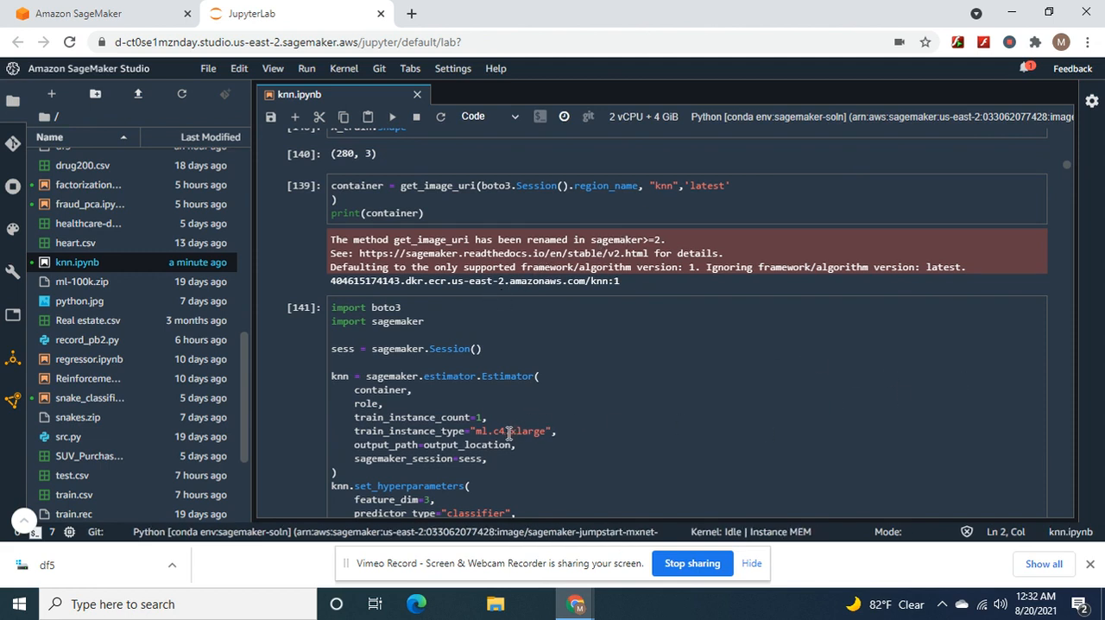
mouse_move(992, 415)
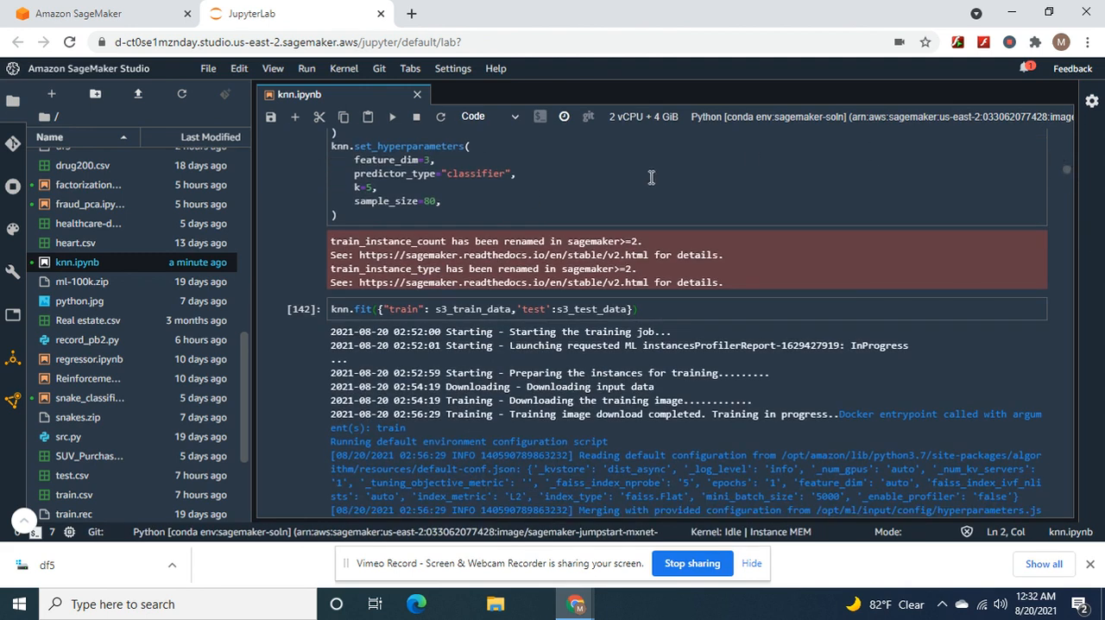
mouse_move(432, 163)
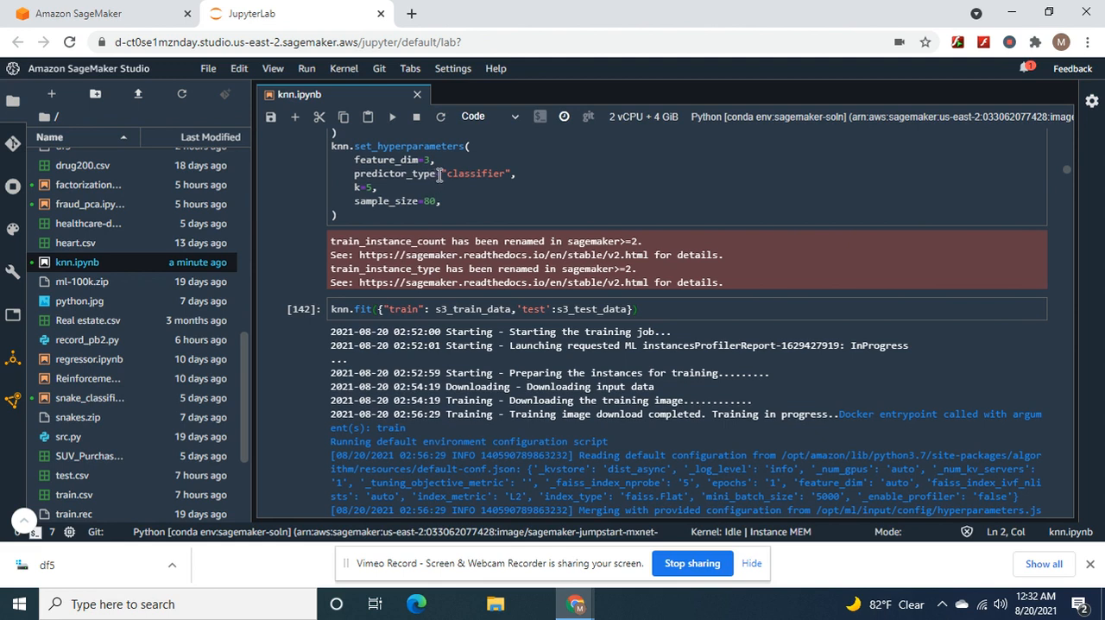
mouse_move(425, 207)
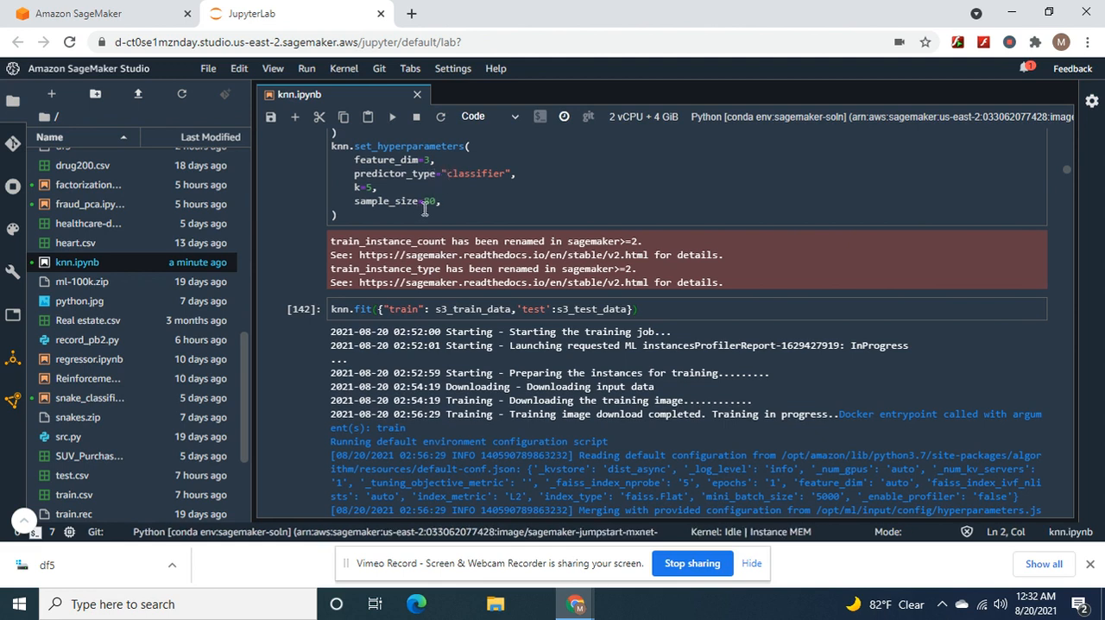
mouse_move(432, 207)
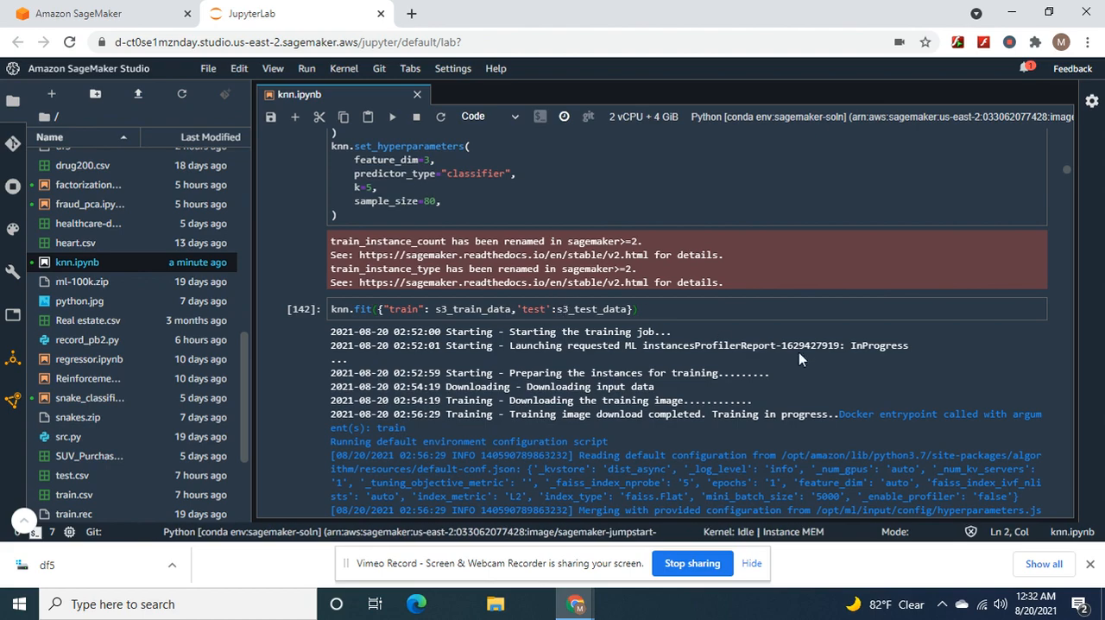
mouse_move(1074, 181)
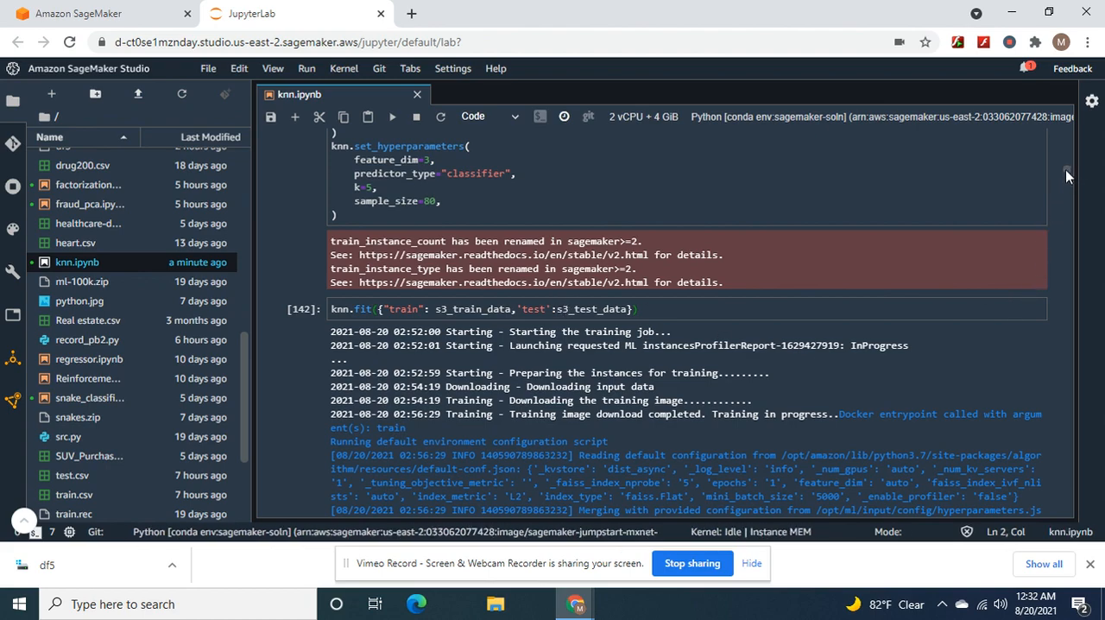
scroll("down", 3)
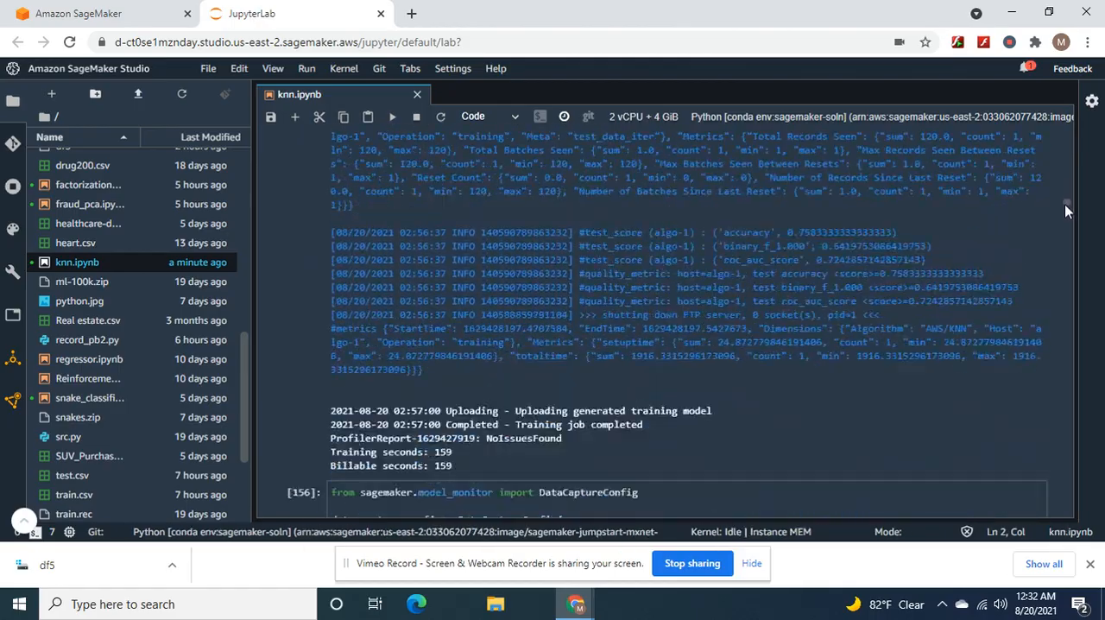
scroll("down", 3)
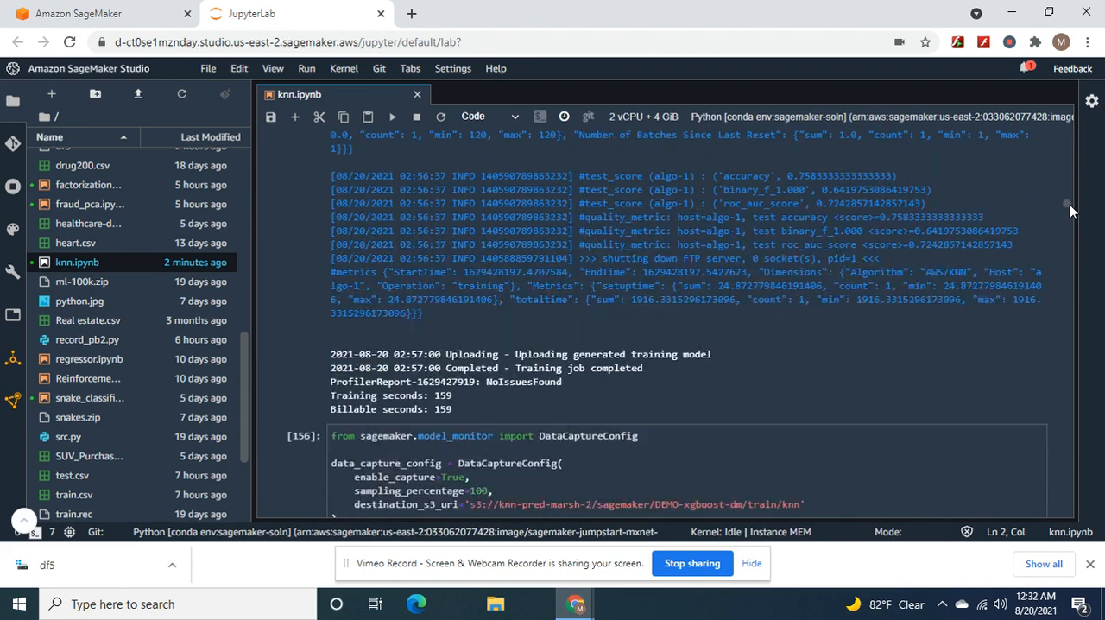
scroll("down", 3)
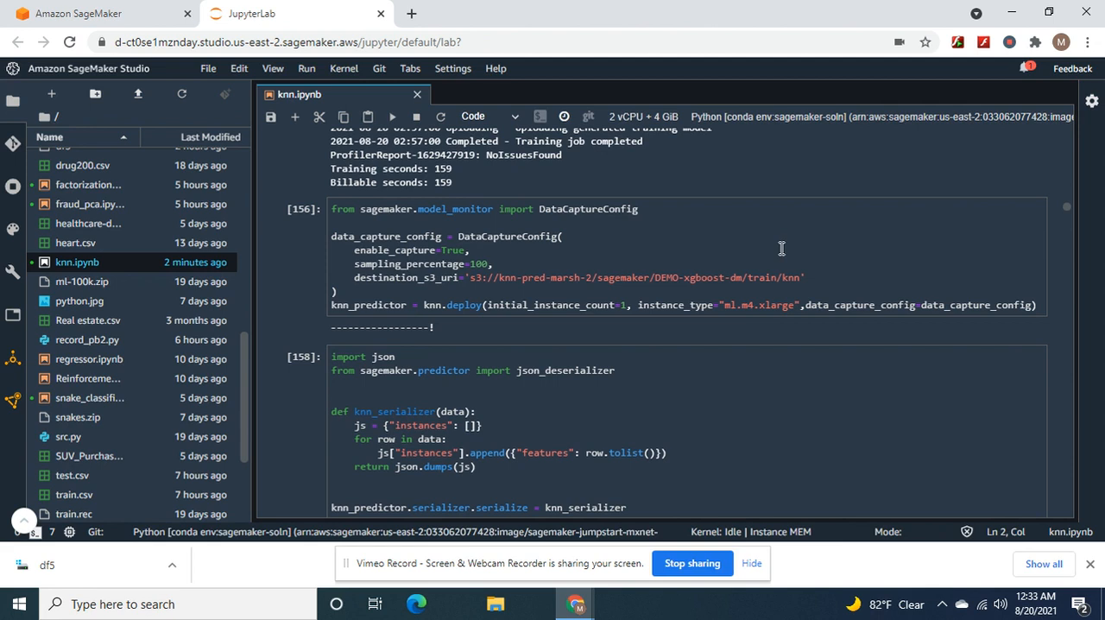
mouse_move(694, 252)
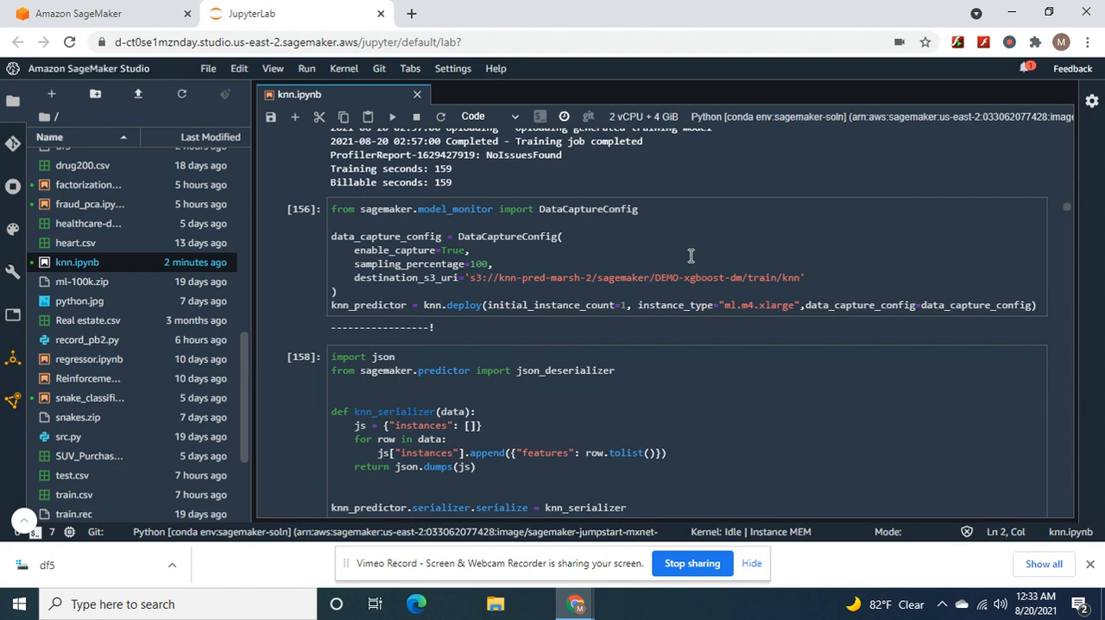
mouse_move(653, 261)
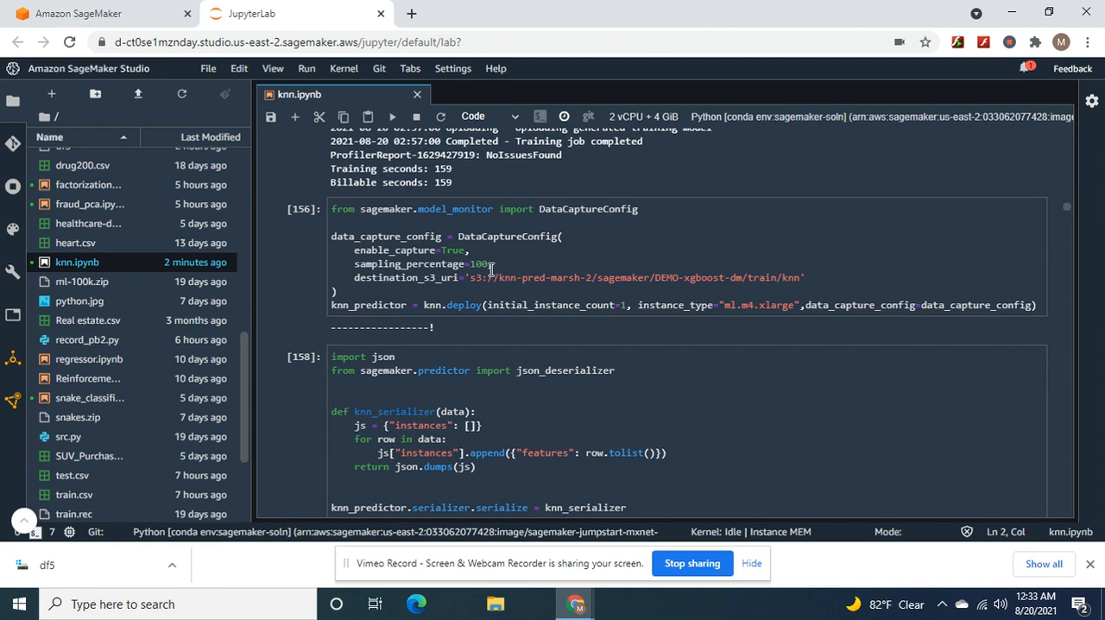
mouse_move(456, 252)
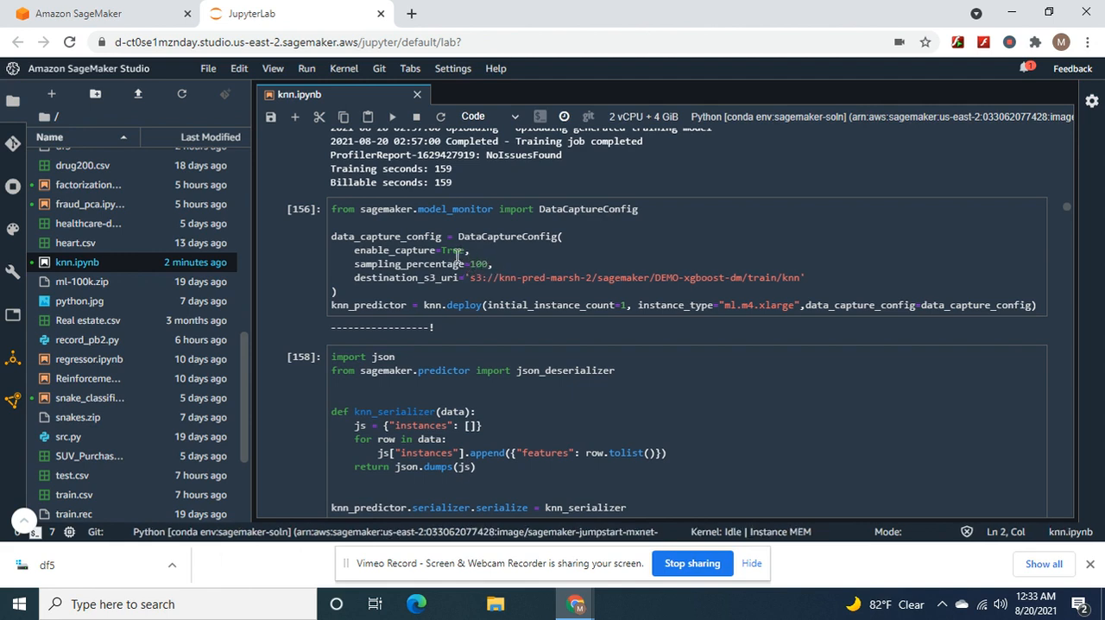
mouse_move(508, 292)
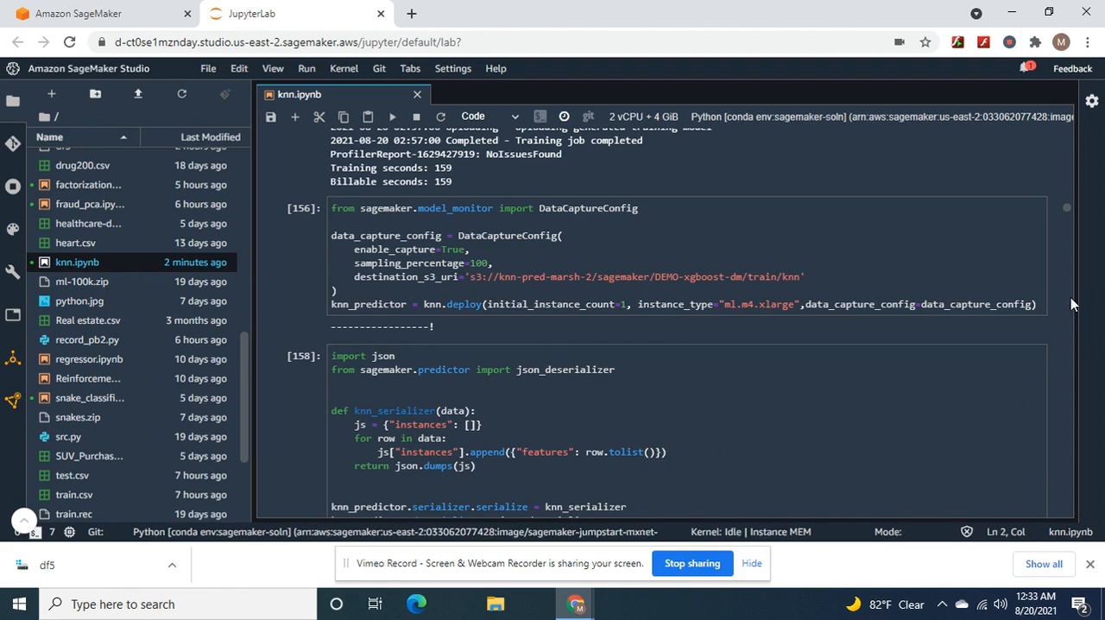
left_click(392, 116)
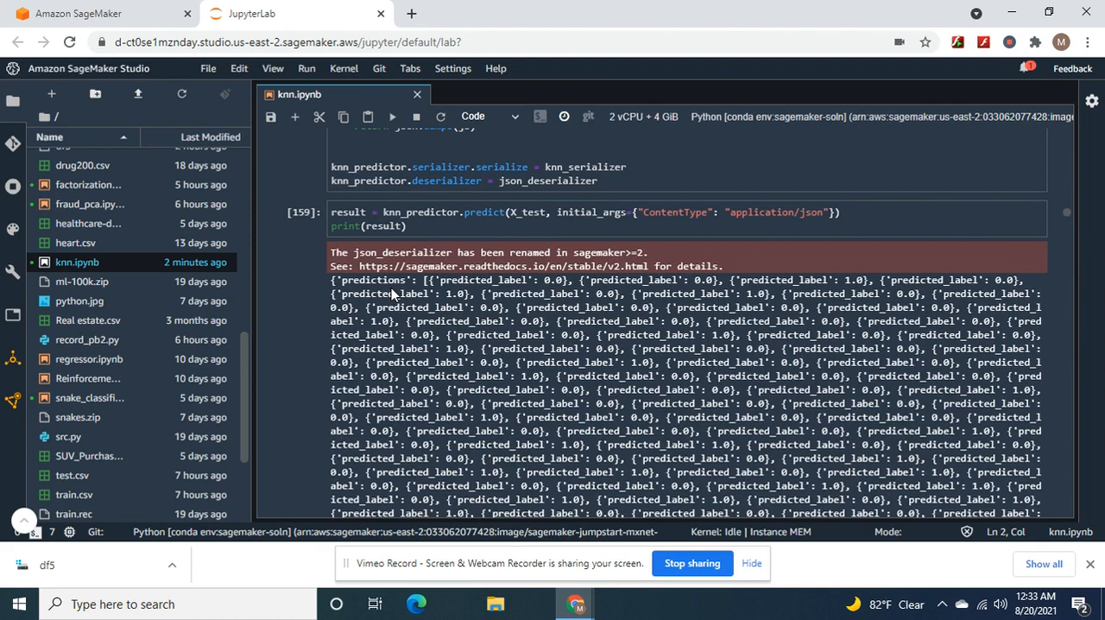
mouse_move(385, 293)
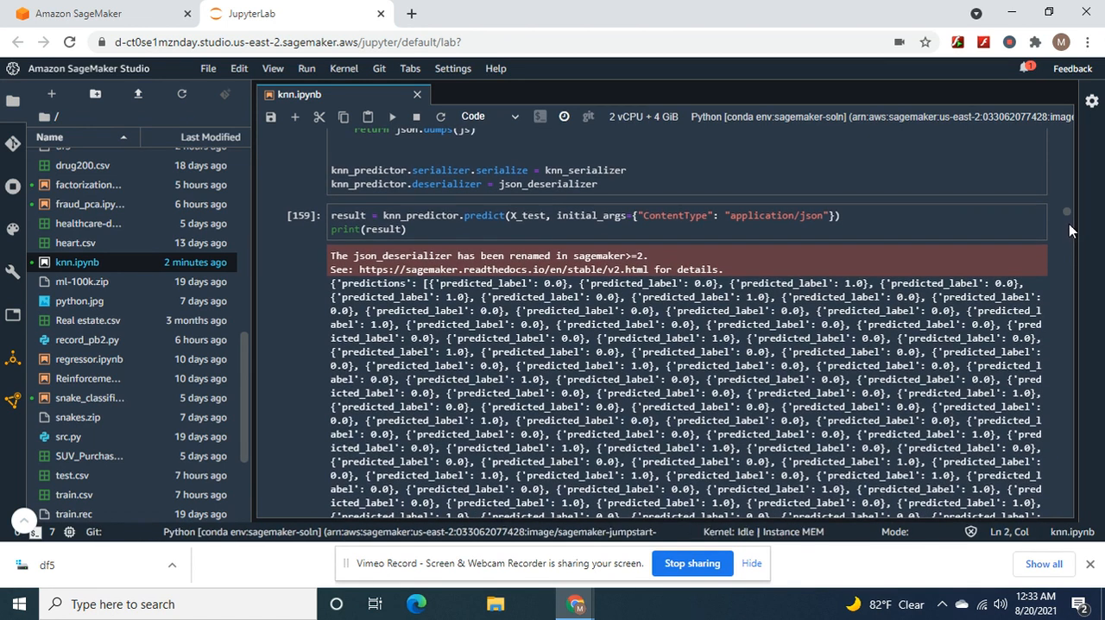
scroll("down", 3)
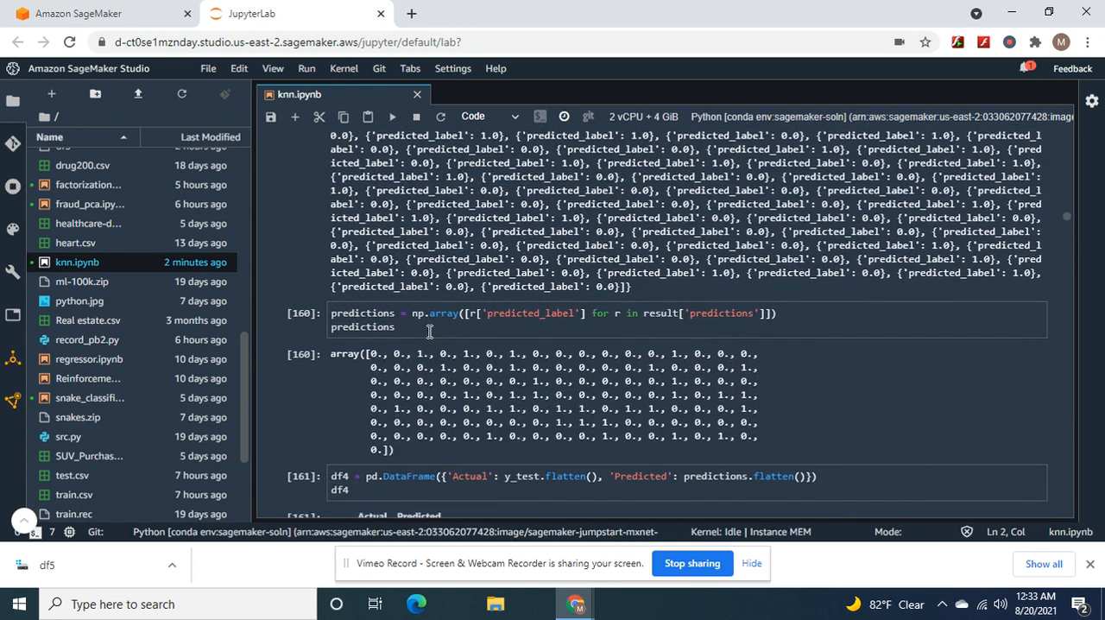
mouse_move(556, 319)
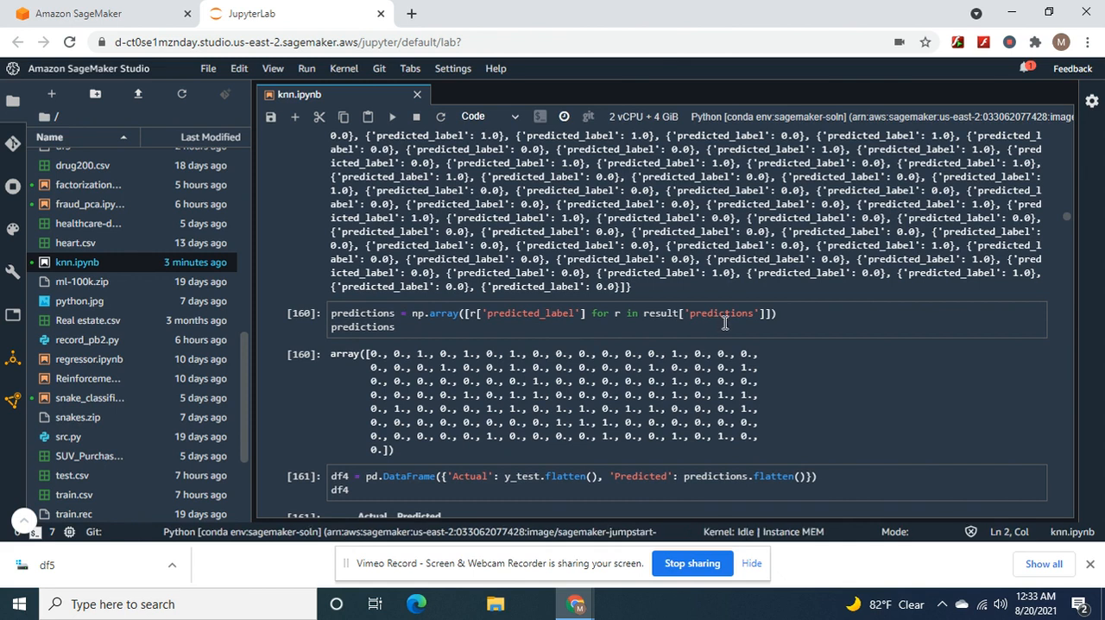
mouse_move(562, 479)
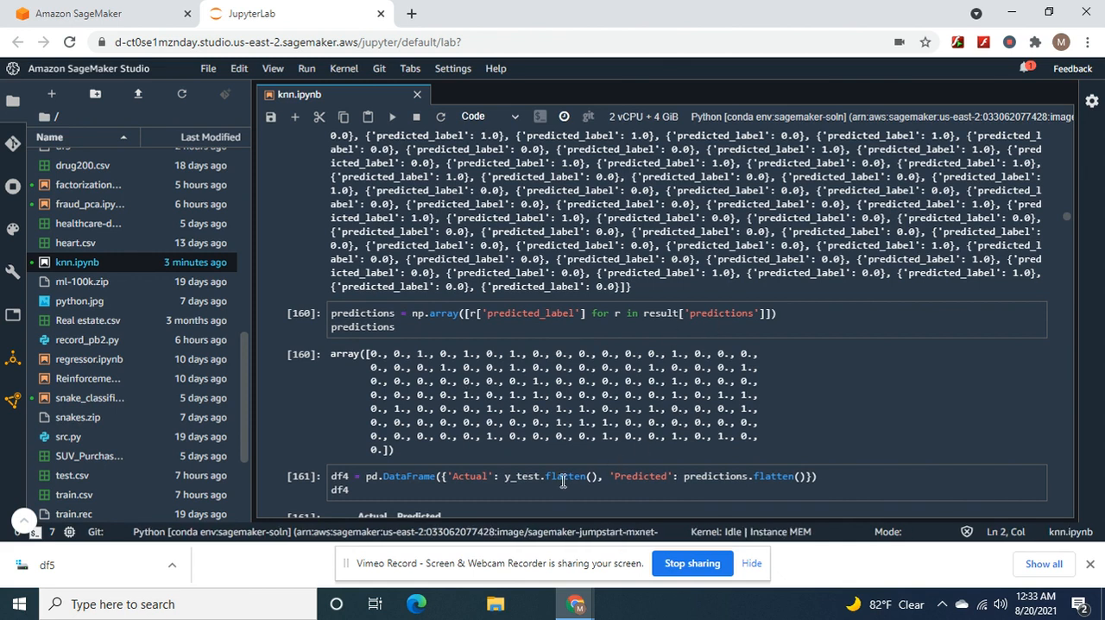
mouse_move(1065, 246)
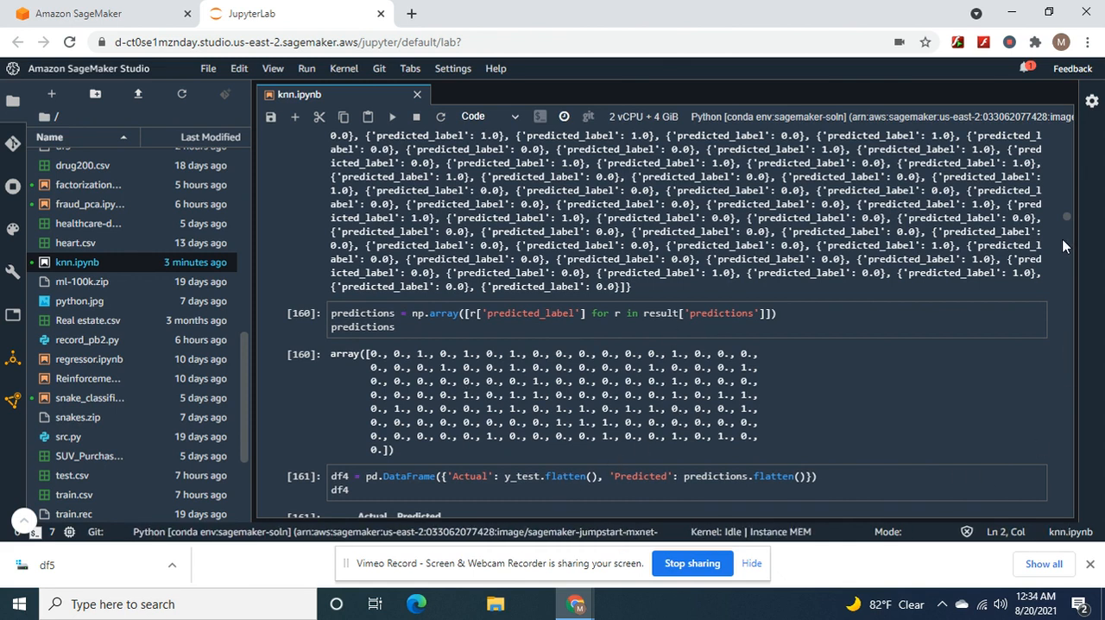
scroll("down", 3)
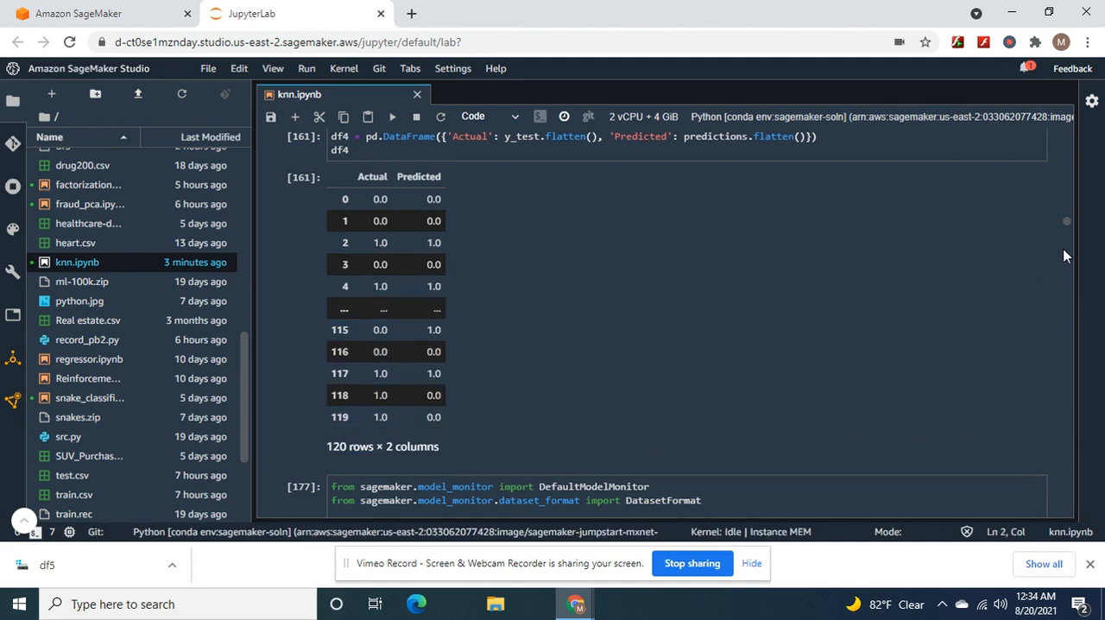
mouse_move(1068, 248)
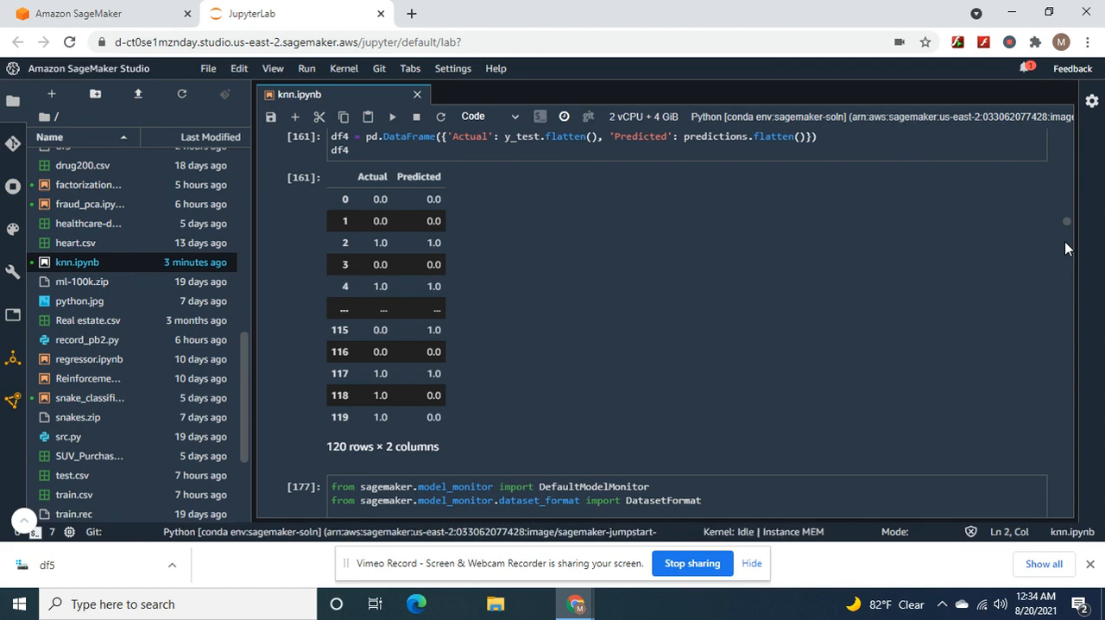
scroll("down", 3)
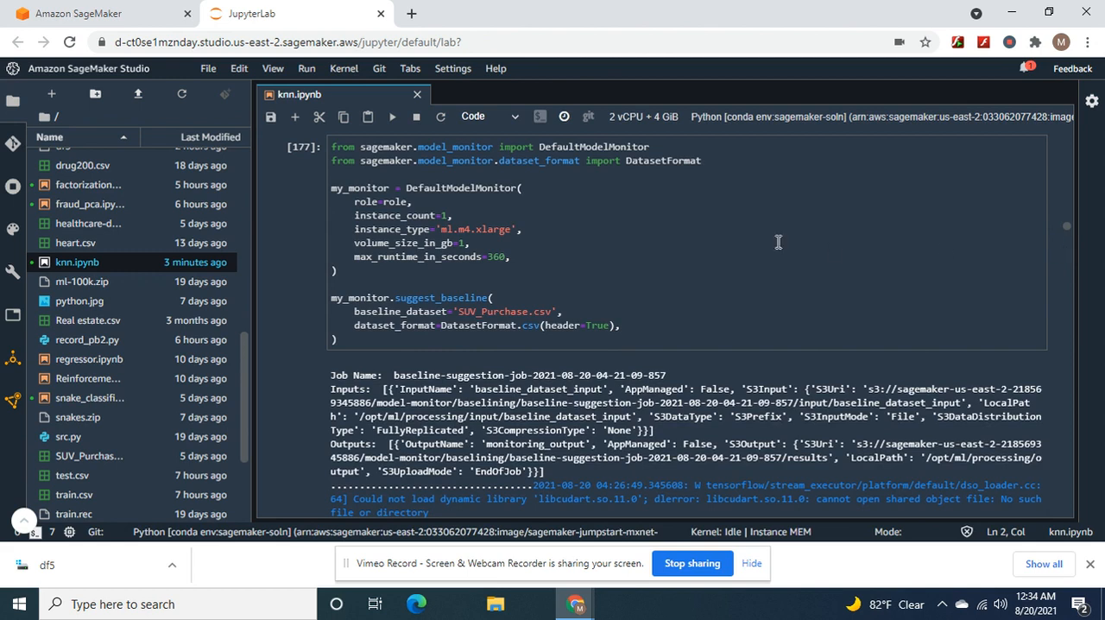
mouse_move(491, 230)
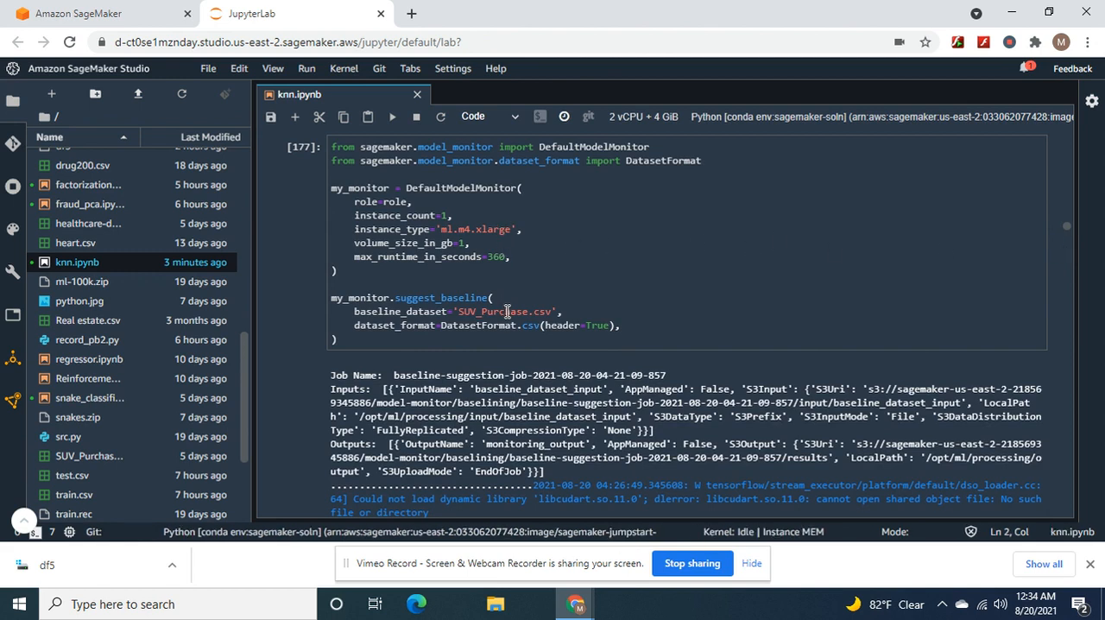
mouse_move(588, 316)
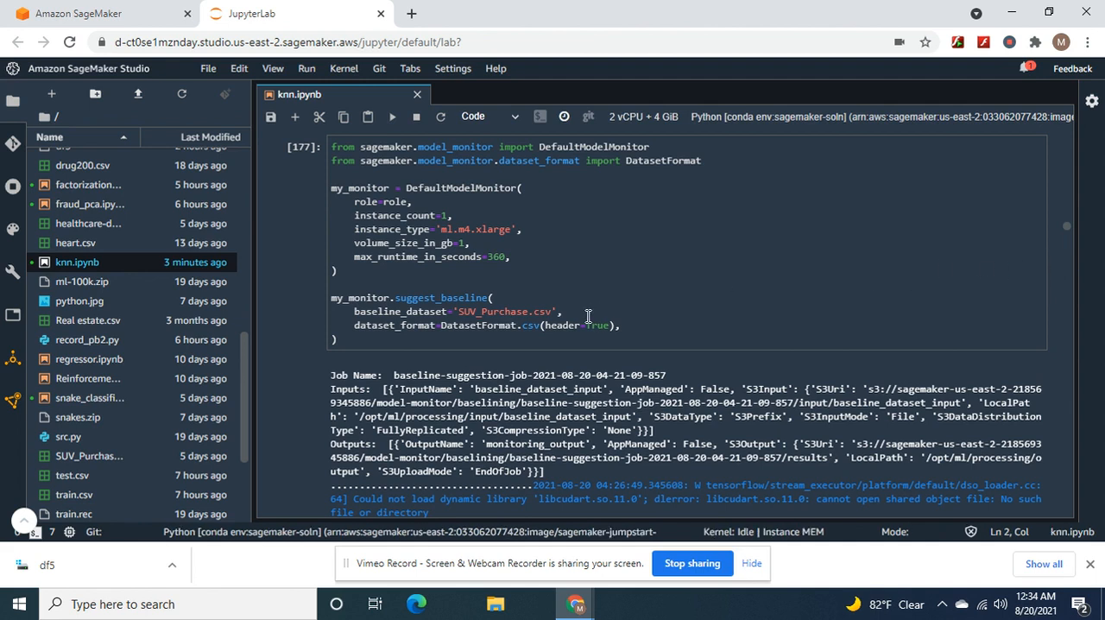
mouse_move(527, 312)
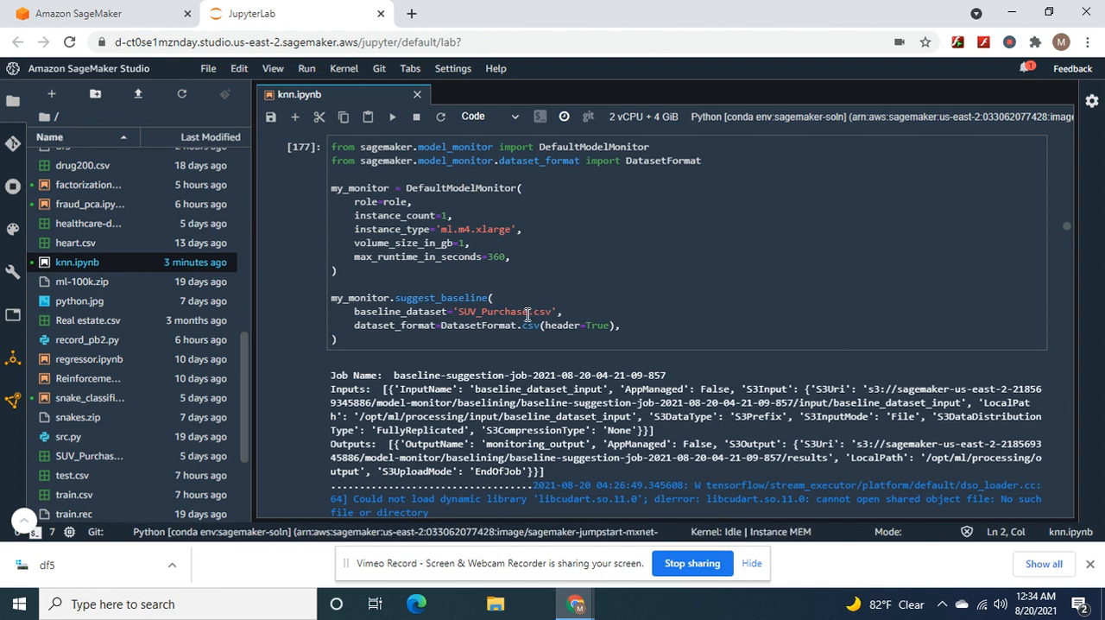
mouse_move(520, 312)
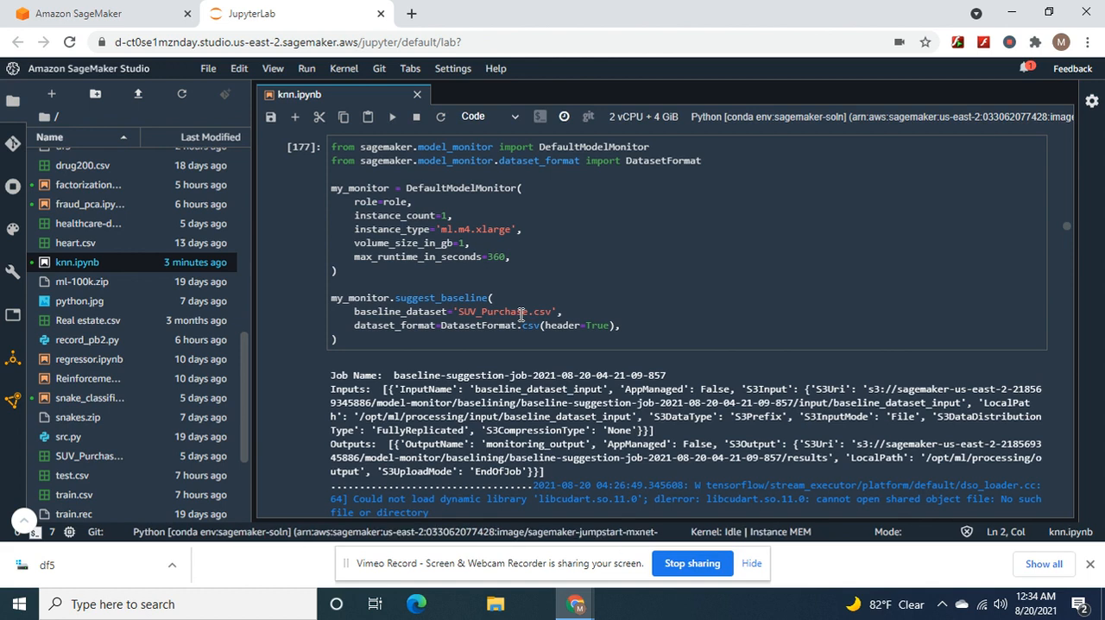
mouse_move(525, 316)
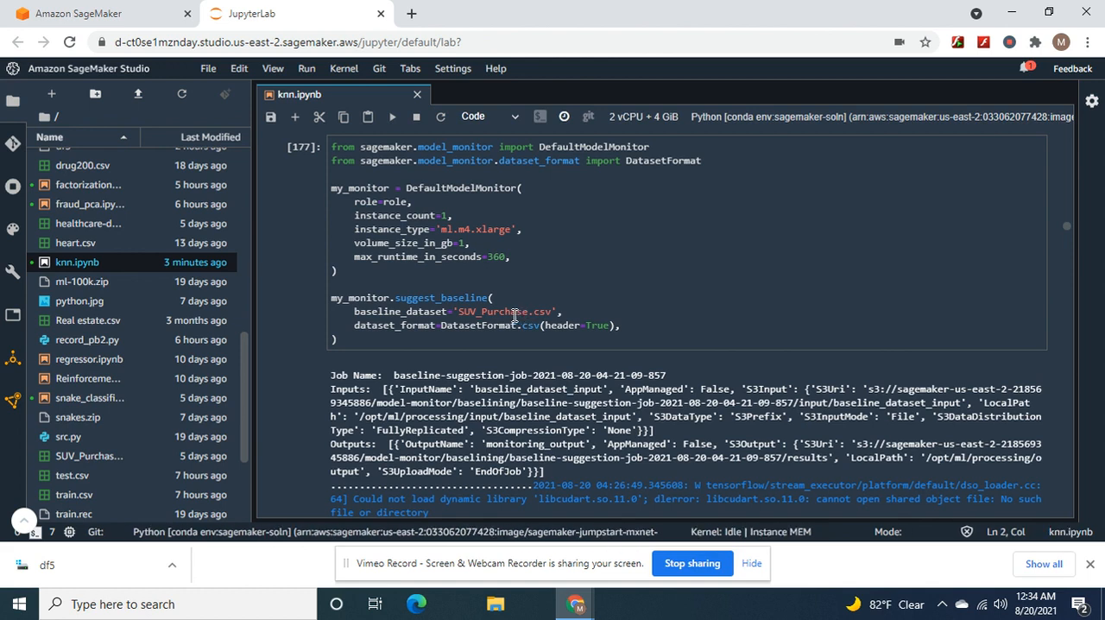
mouse_move(641, 345)
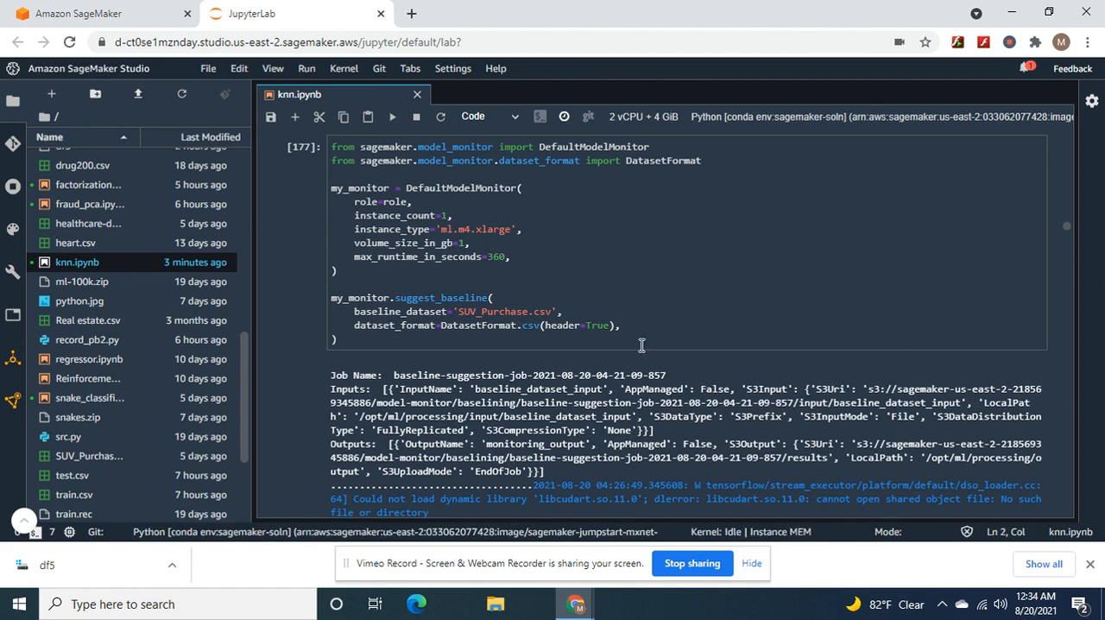
mouse_move(1041, 268)
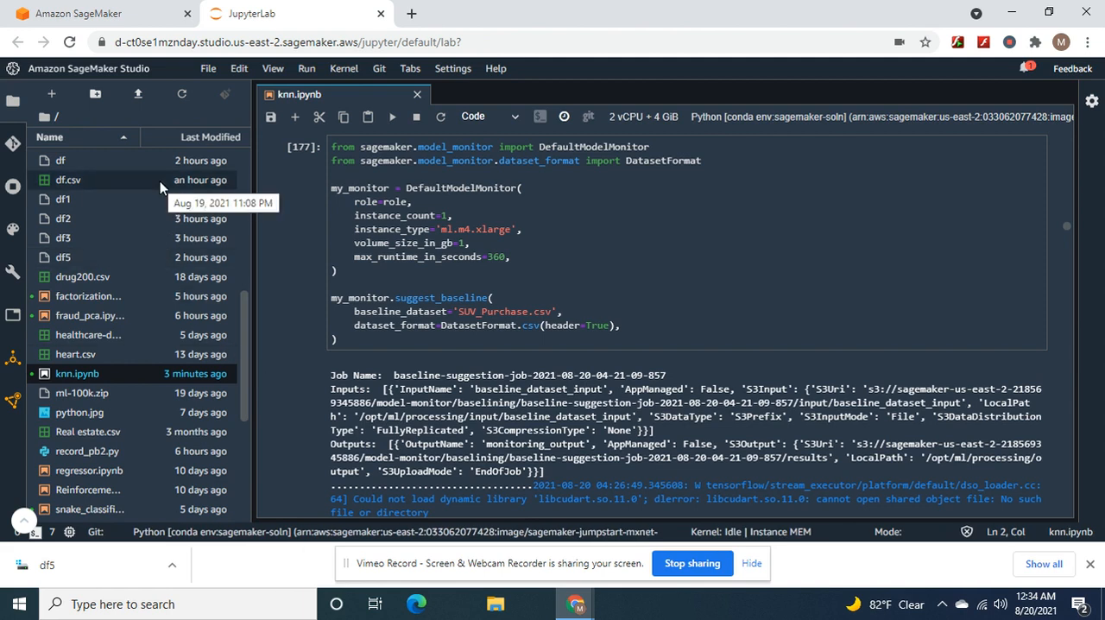
double_click(68, 180)
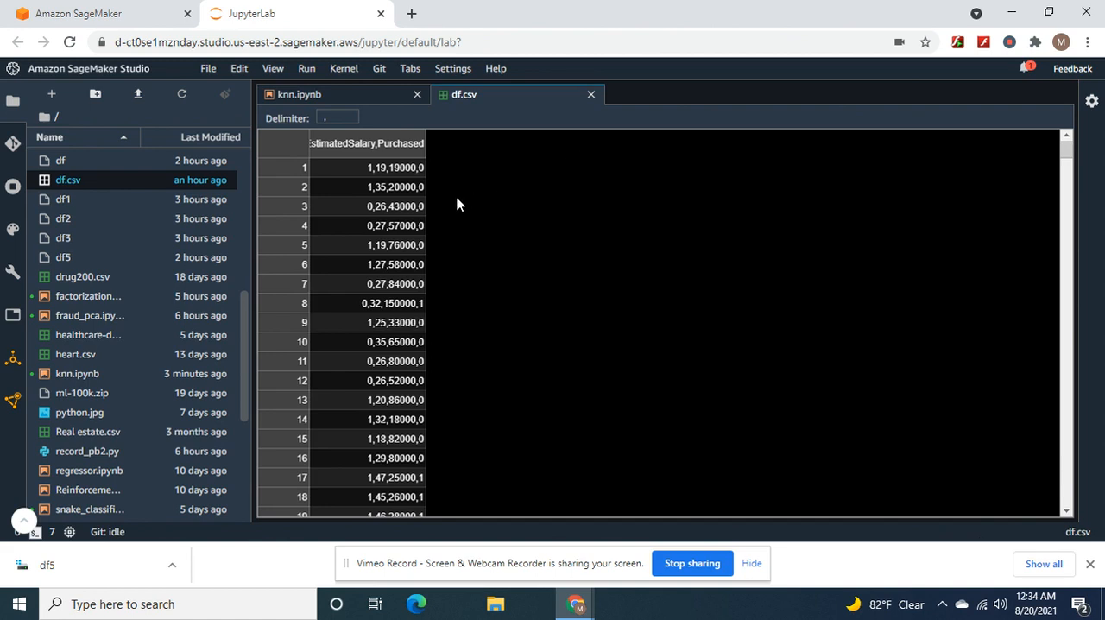
mouse_move(405, 212)
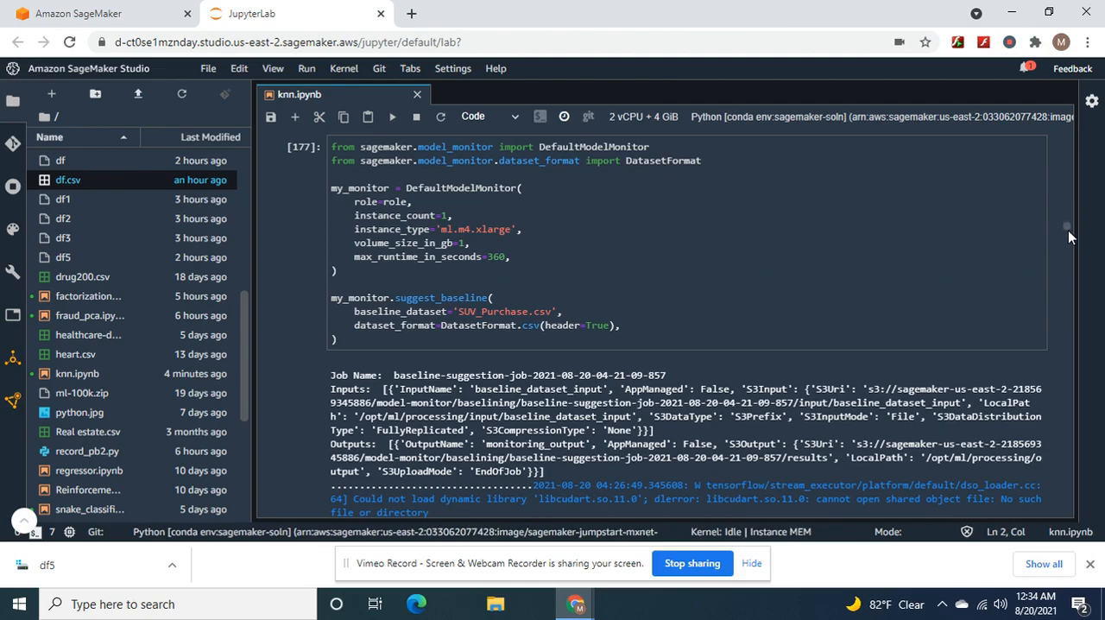
Step: Scroll through the baseline job log to the schema_df and constraints_df tables
scroll("down", 3)
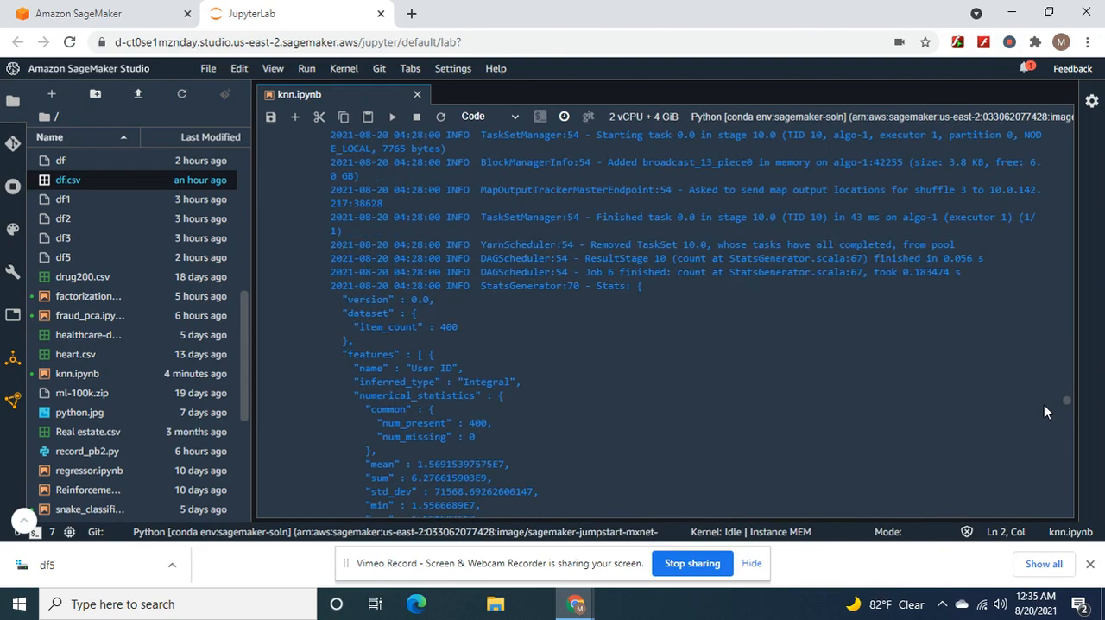
scroll("down", 3)
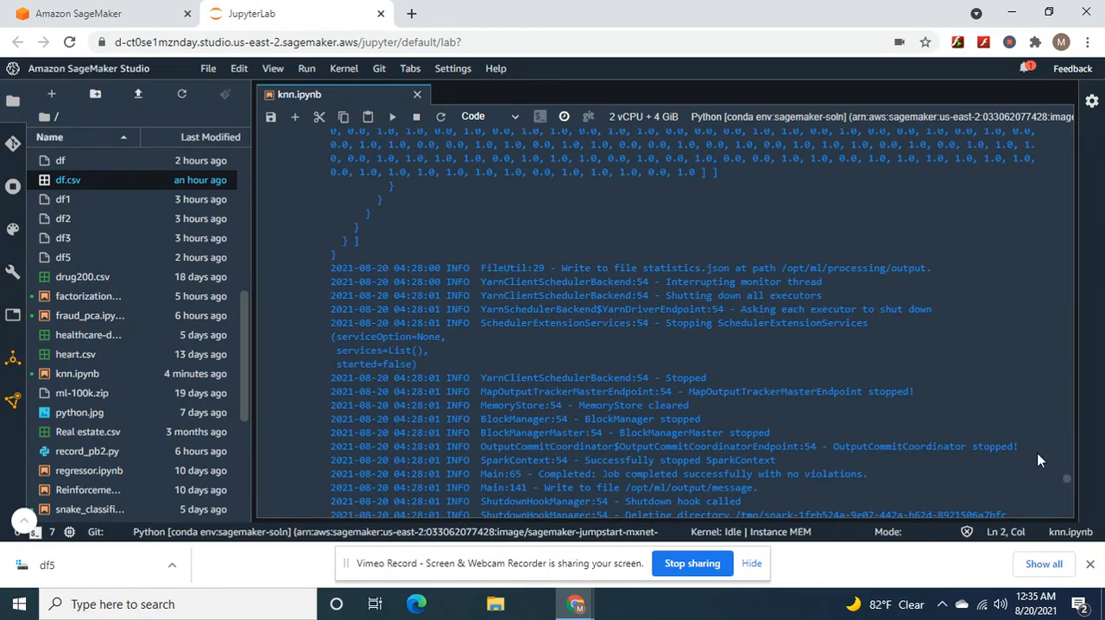
mouse_move(1073, 503)
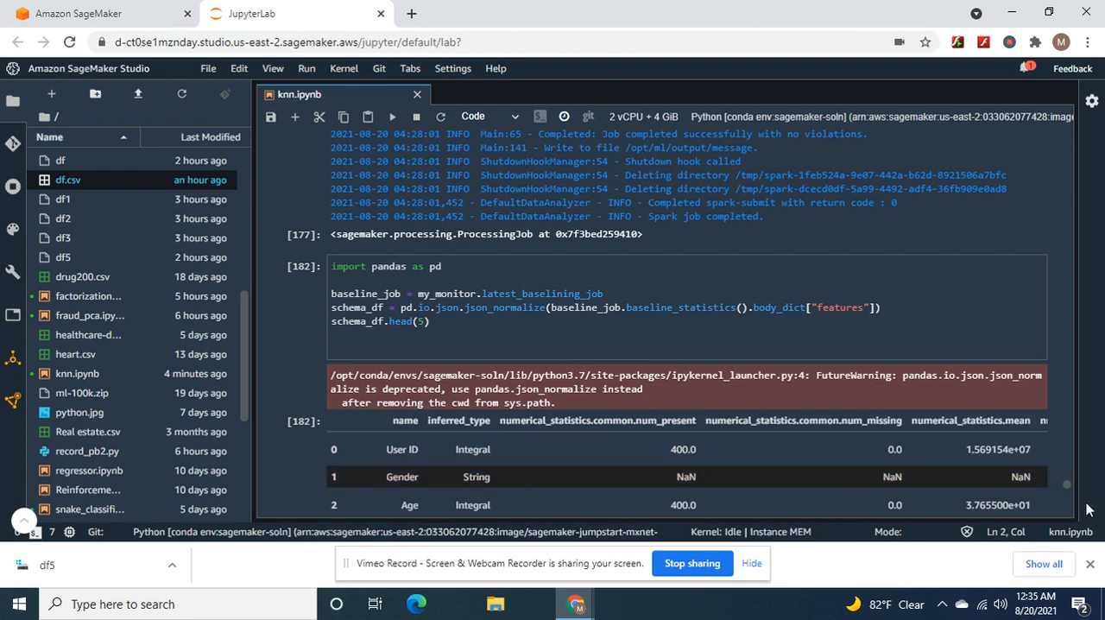
scroll("down", 3)
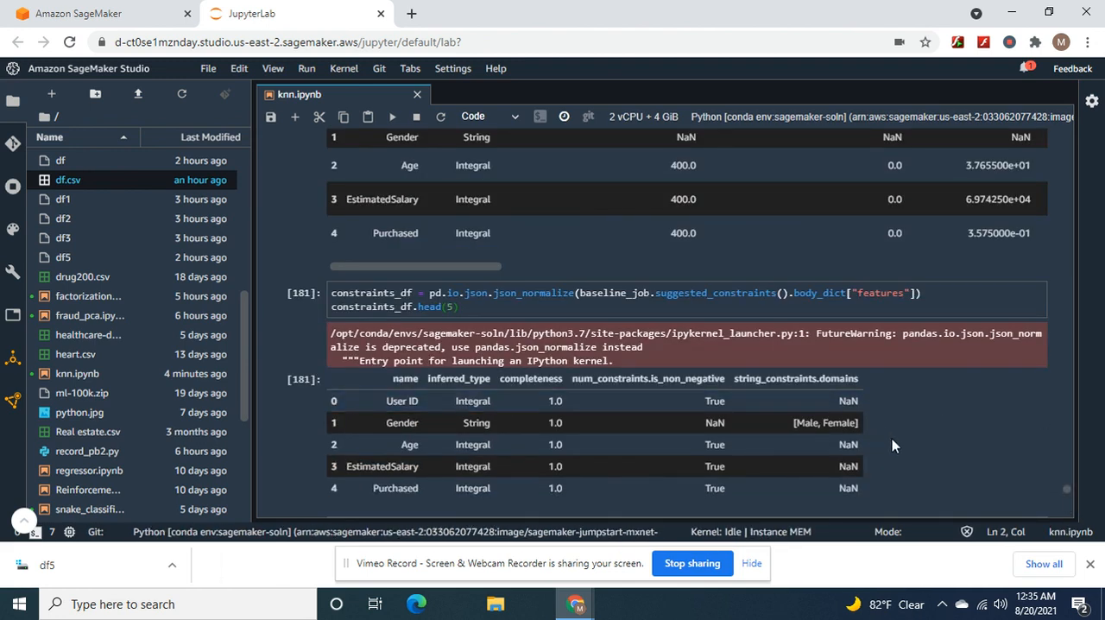
Step: Scroll past the Scheduled monitoring schedule status to the a_df constraints table
scroll("down", 3)
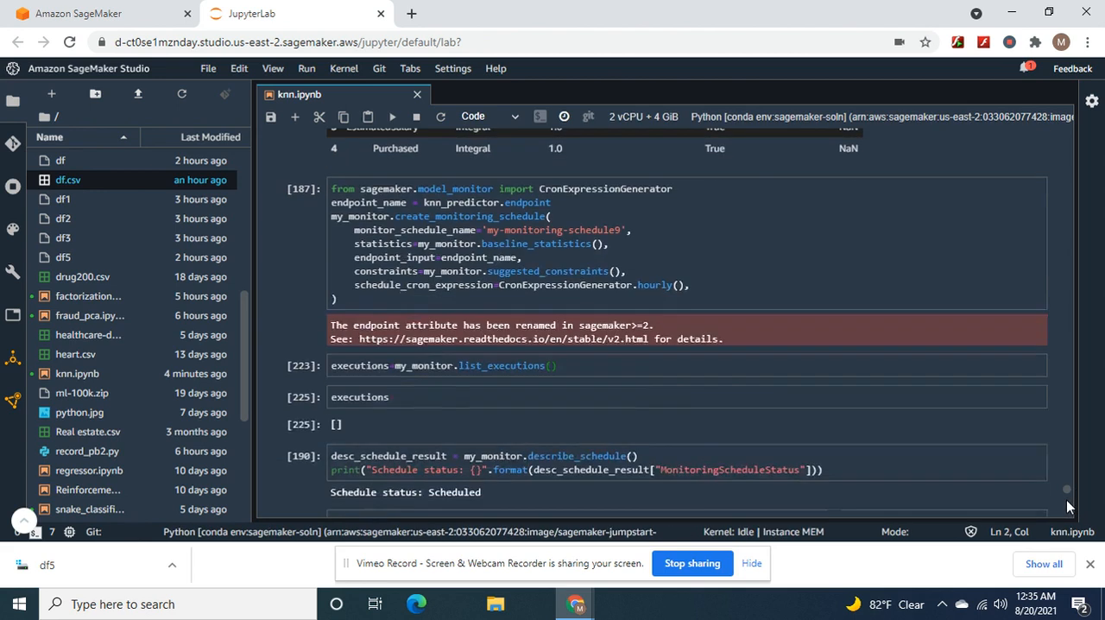
mouse_move(665, 298)
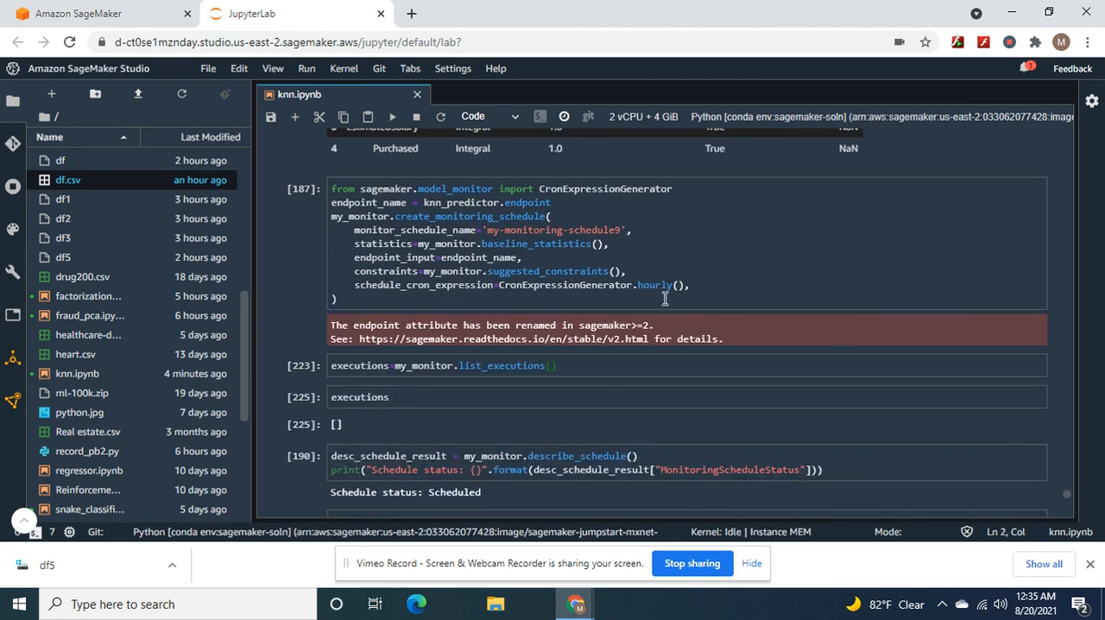
mouse_move(587, 238)
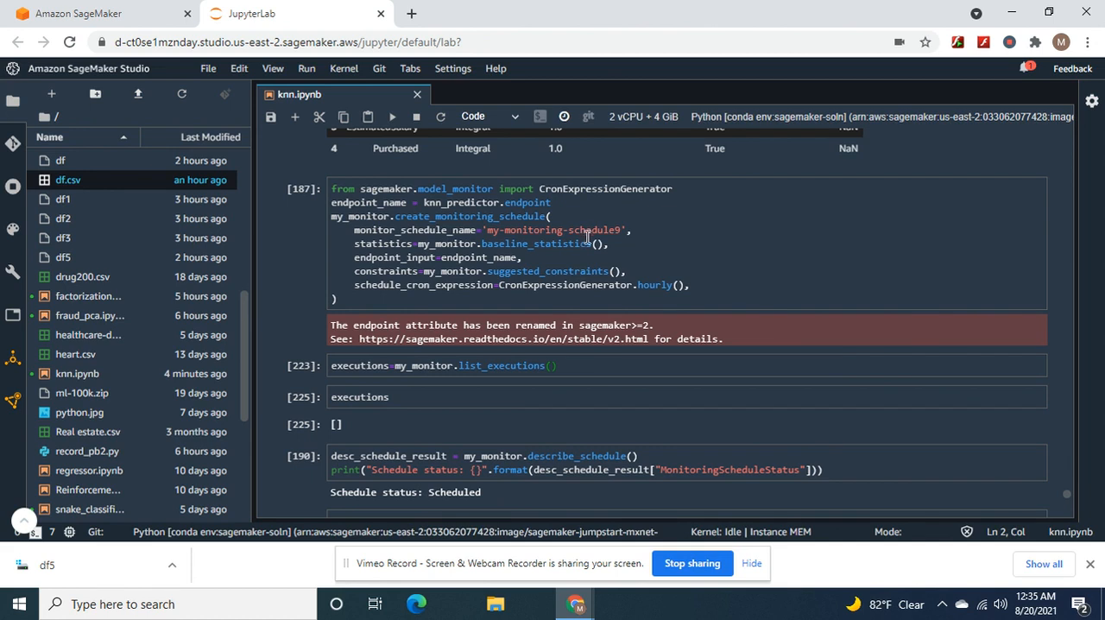
mouse_move(999, 511)
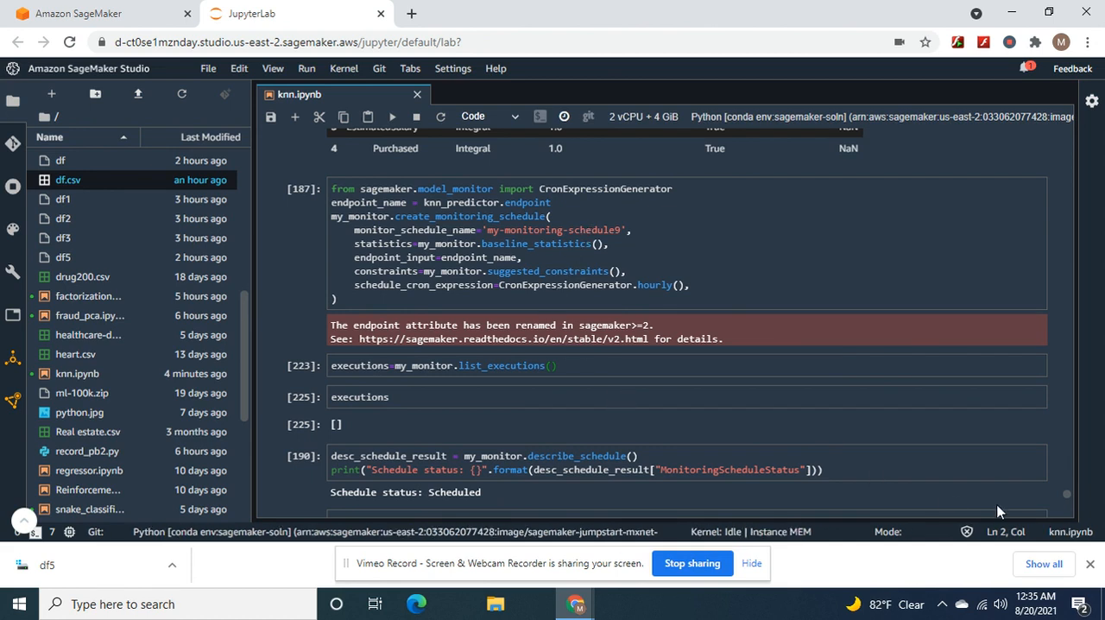
mouse_move(1074, 510)
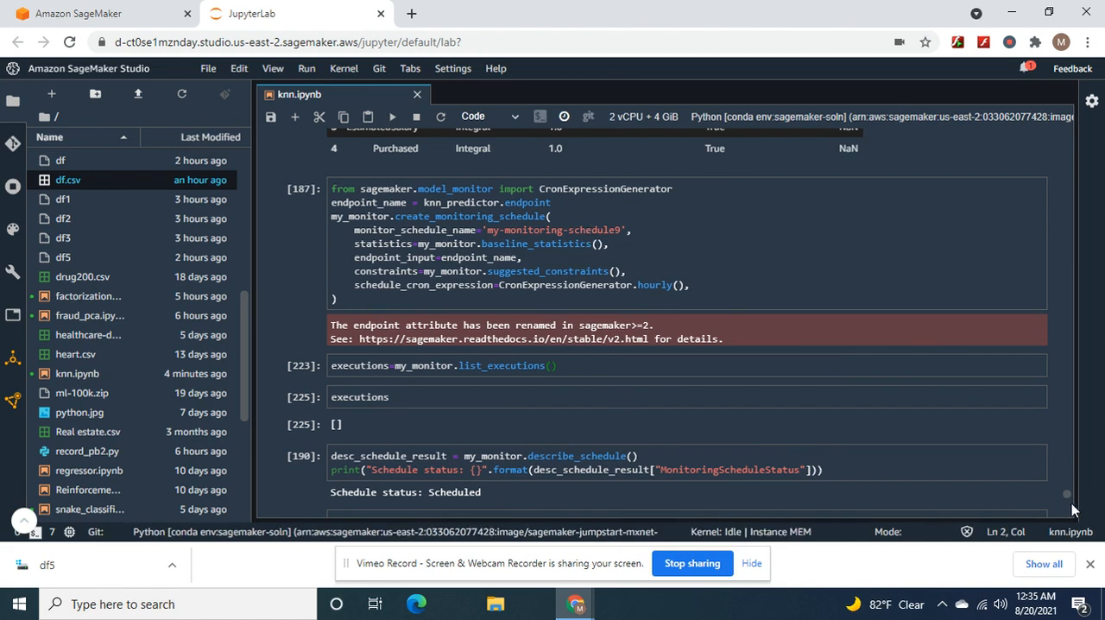
scroll("down", 3)
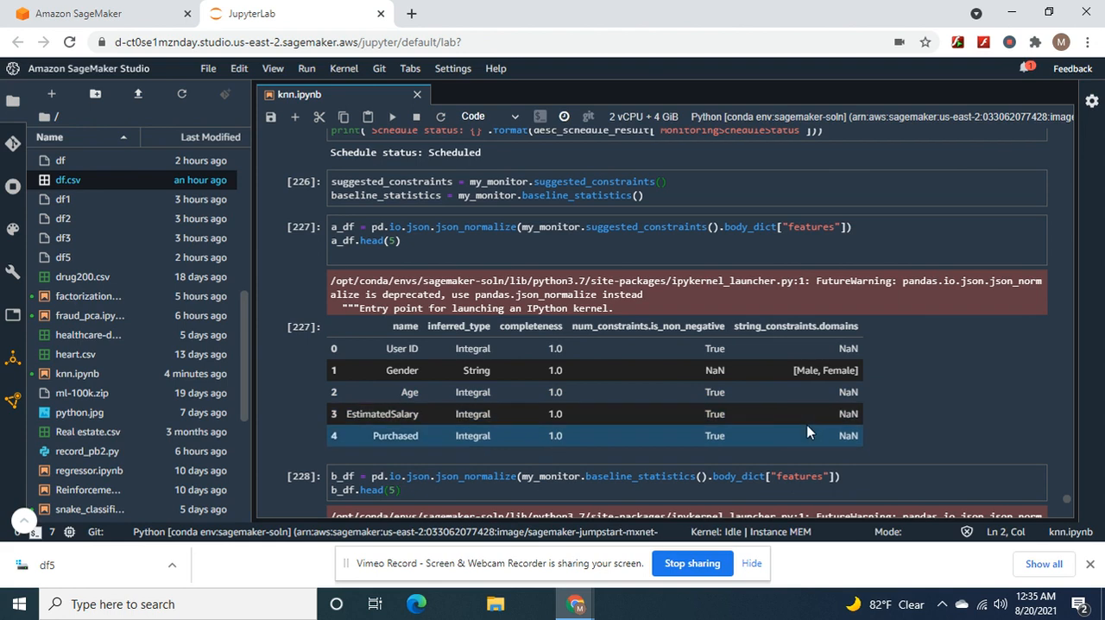
mouse_move(880, 426)
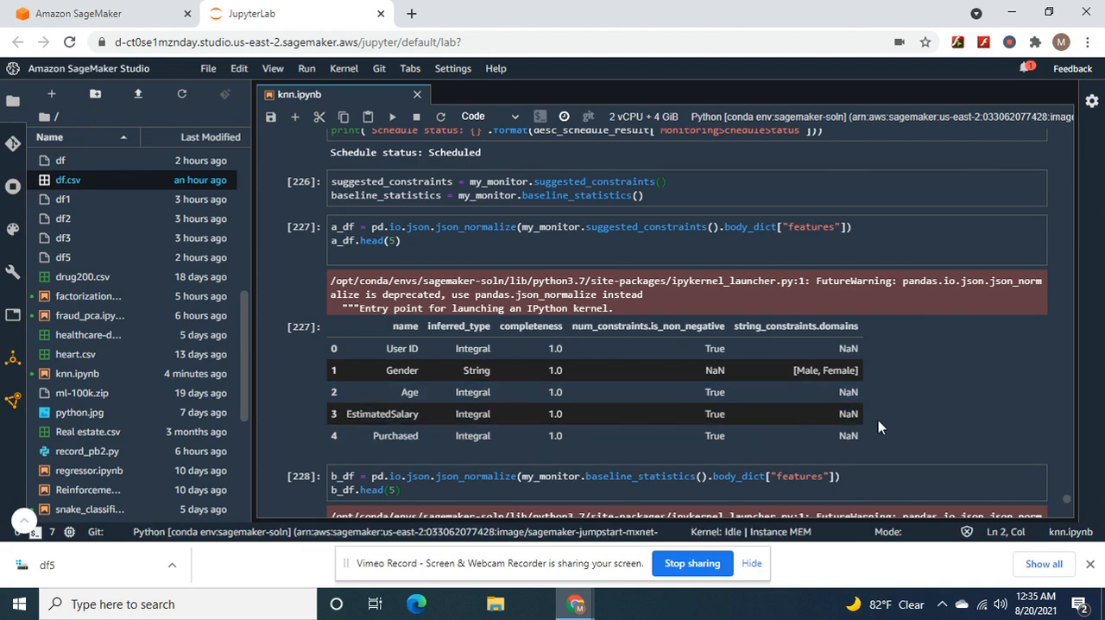
mouse_move(1070, 518)
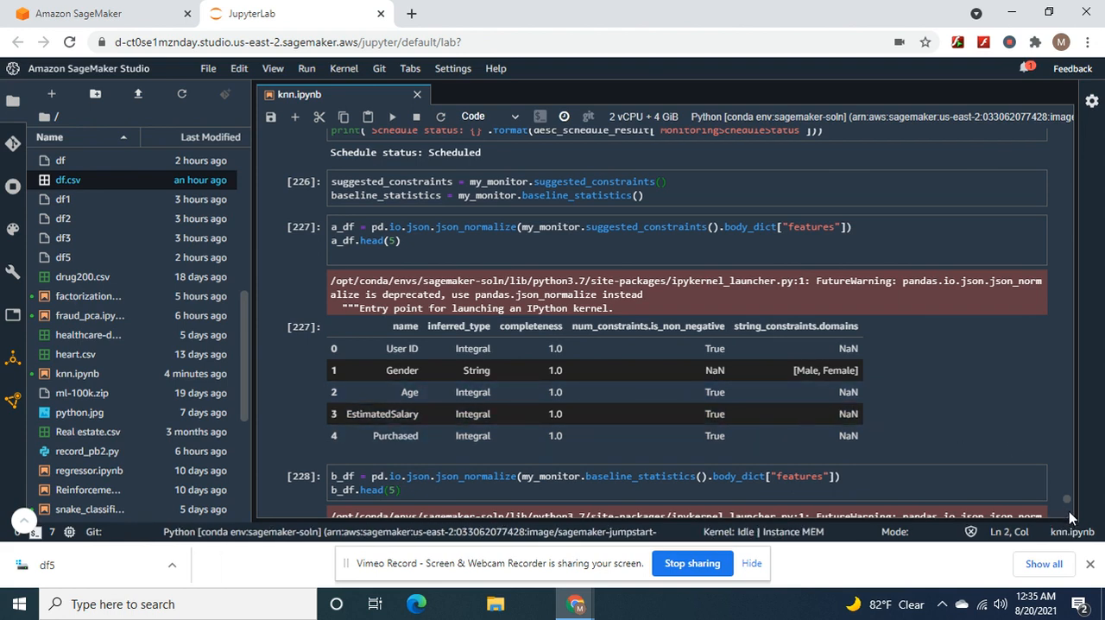
Step: Scroll through the b_df statistics table to the latest_monitoring_statistics cell
scroll("down", 3)
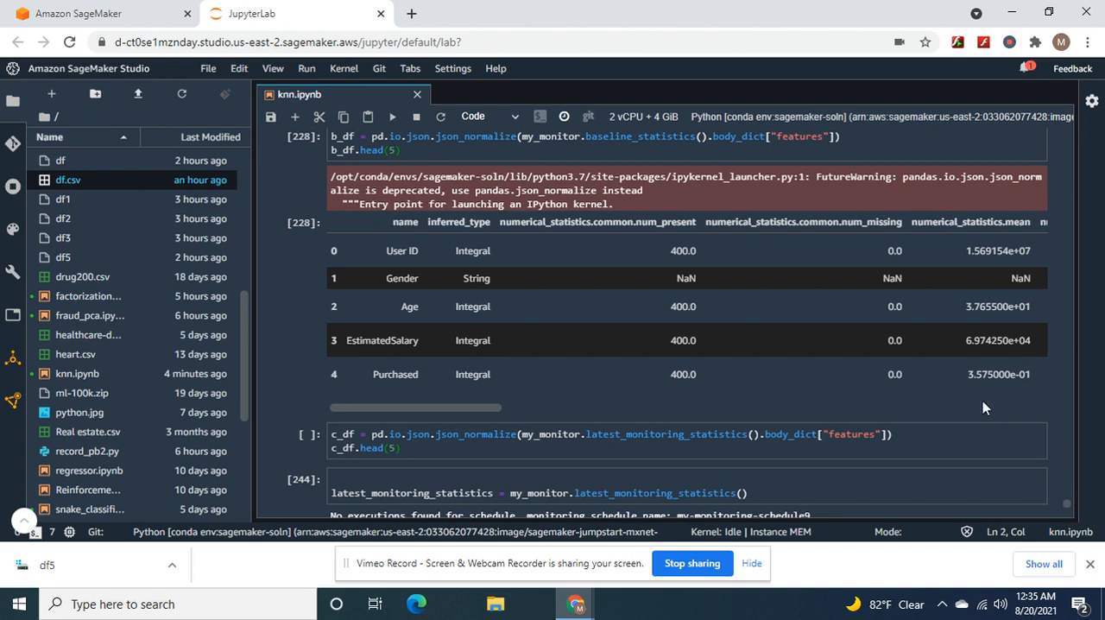
mouse_move(959, 338)
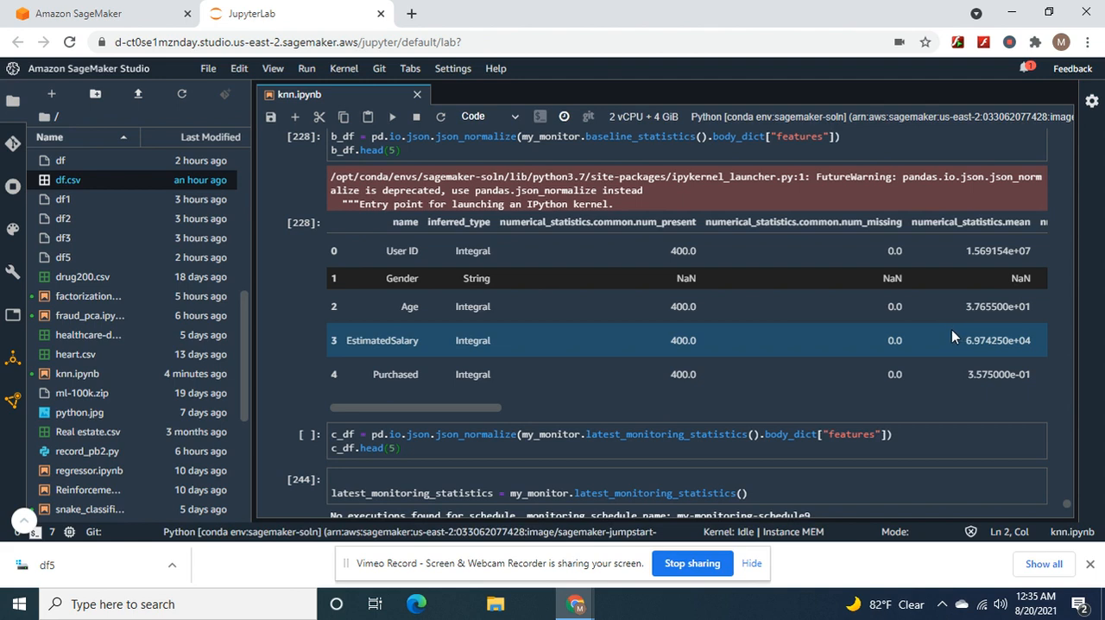
mouse_move(964, 361)
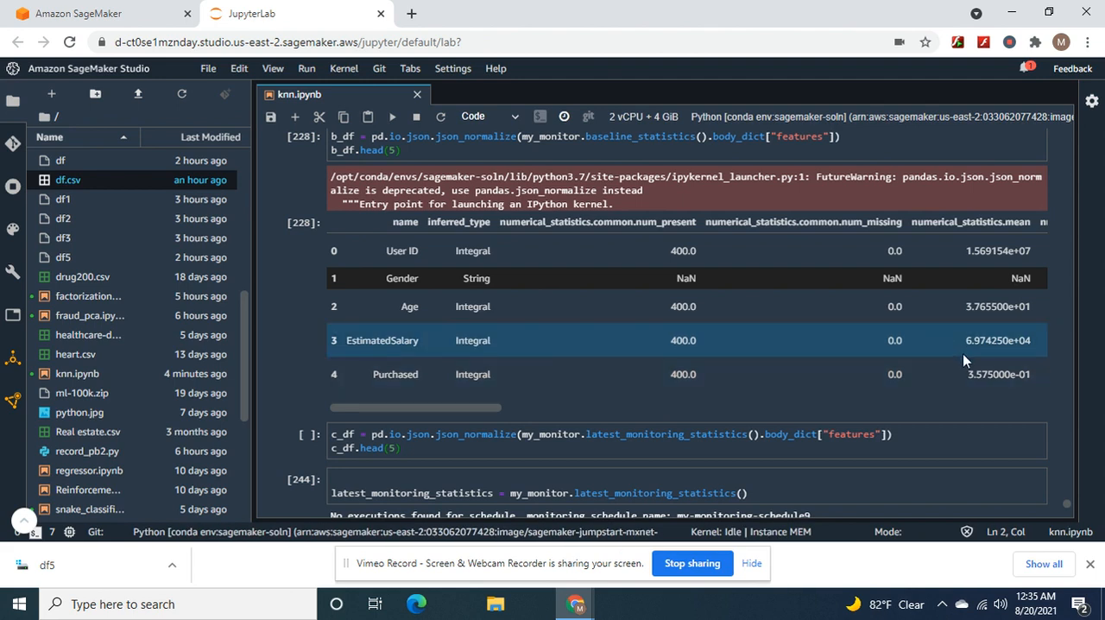
mouse_move(1070, 462)
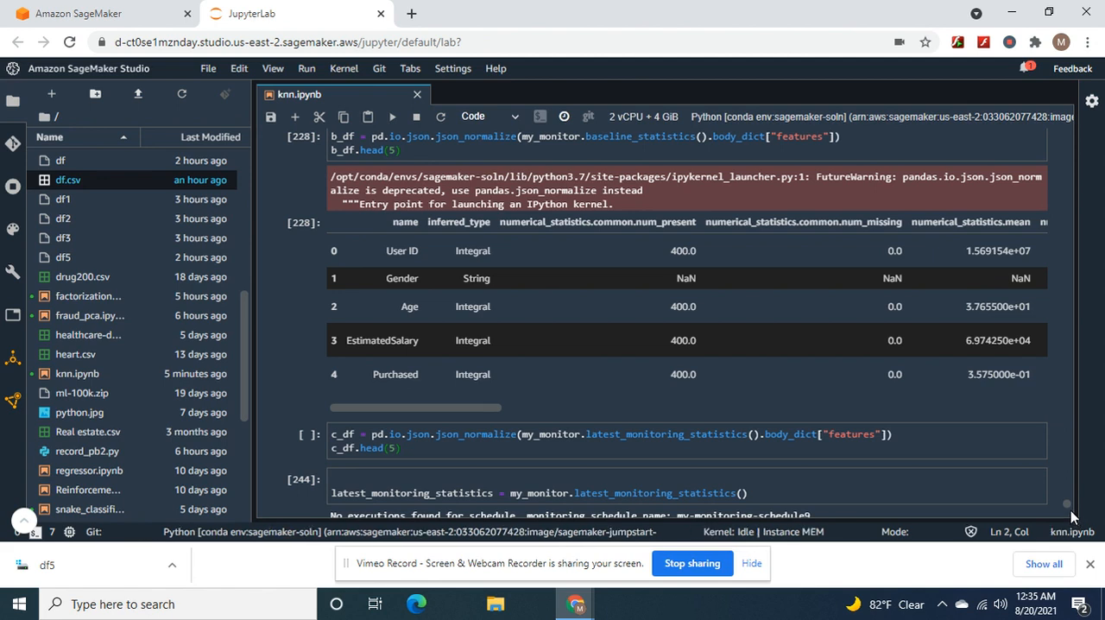
scroll("down", 3)
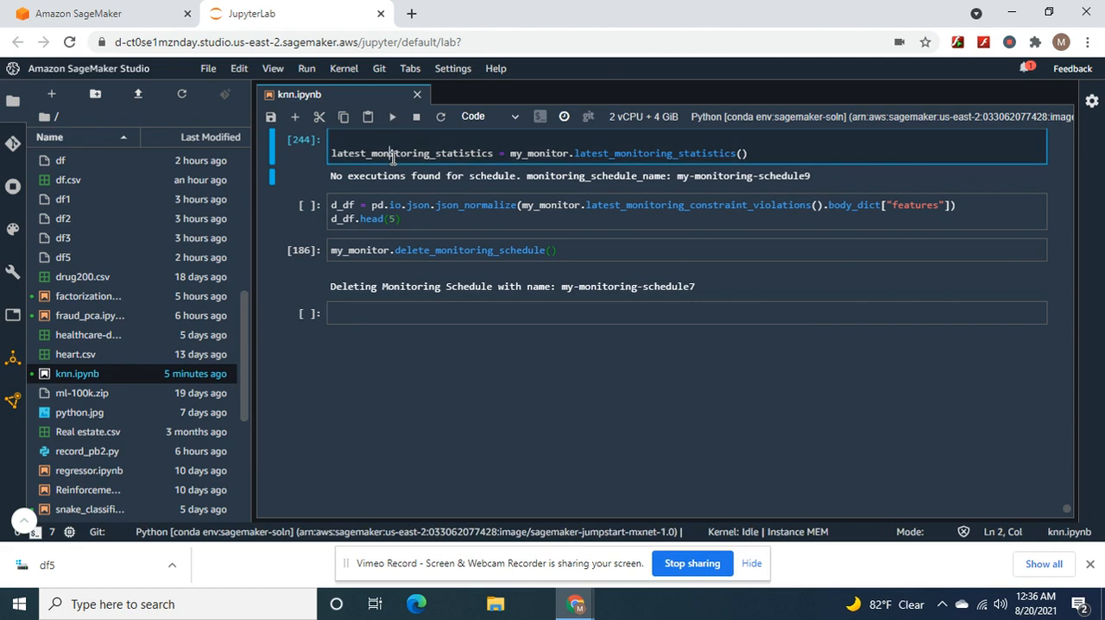
Step: Re-run the latest_monitoring_statistics cell for my-monitoring-schedule9
left_click(393, 116)
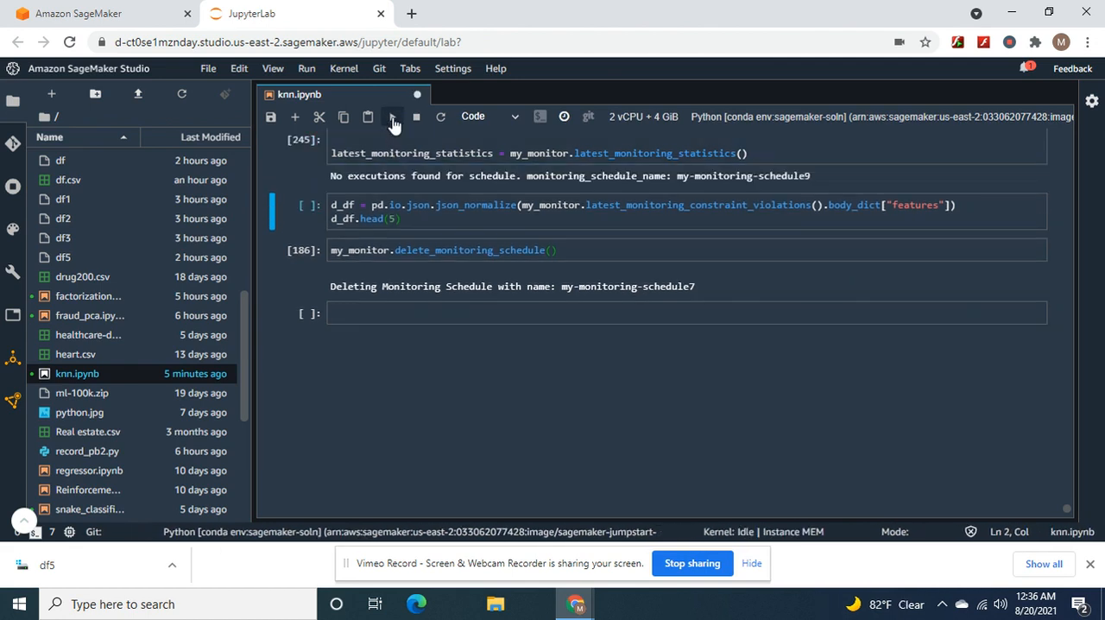
mouse_move(1078, 432)
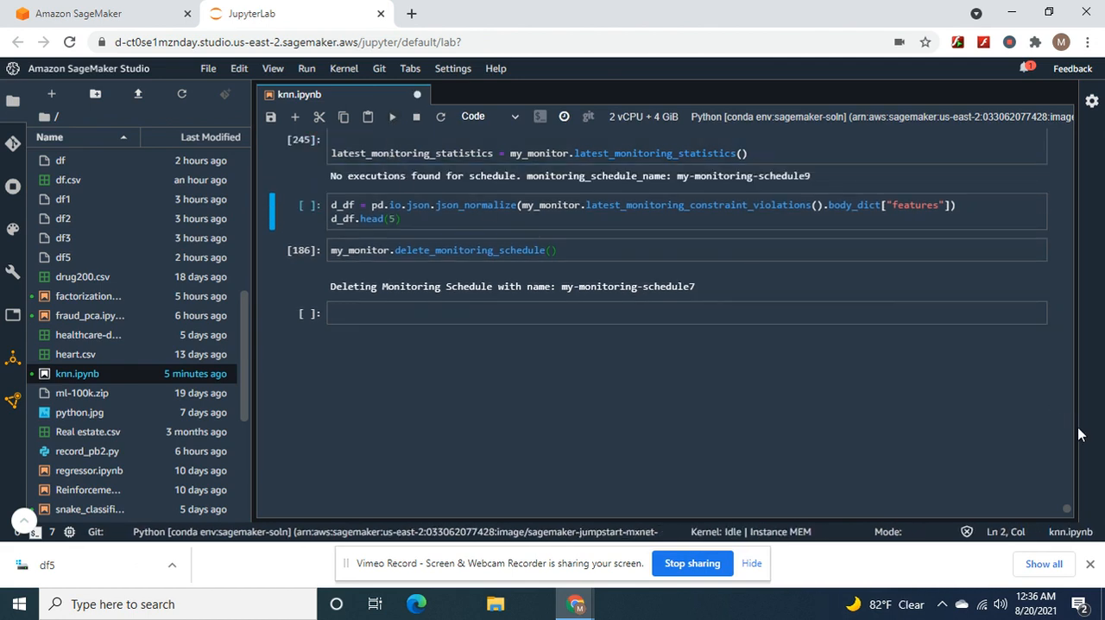
mouse_move(1070, 513)
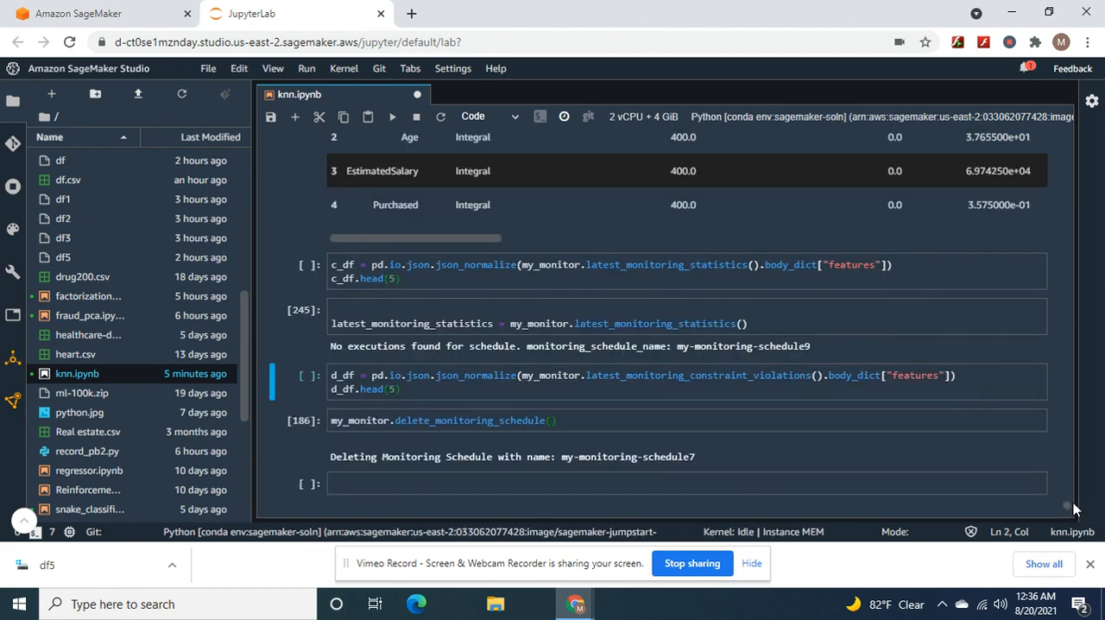
mouse_move(1066, 508)
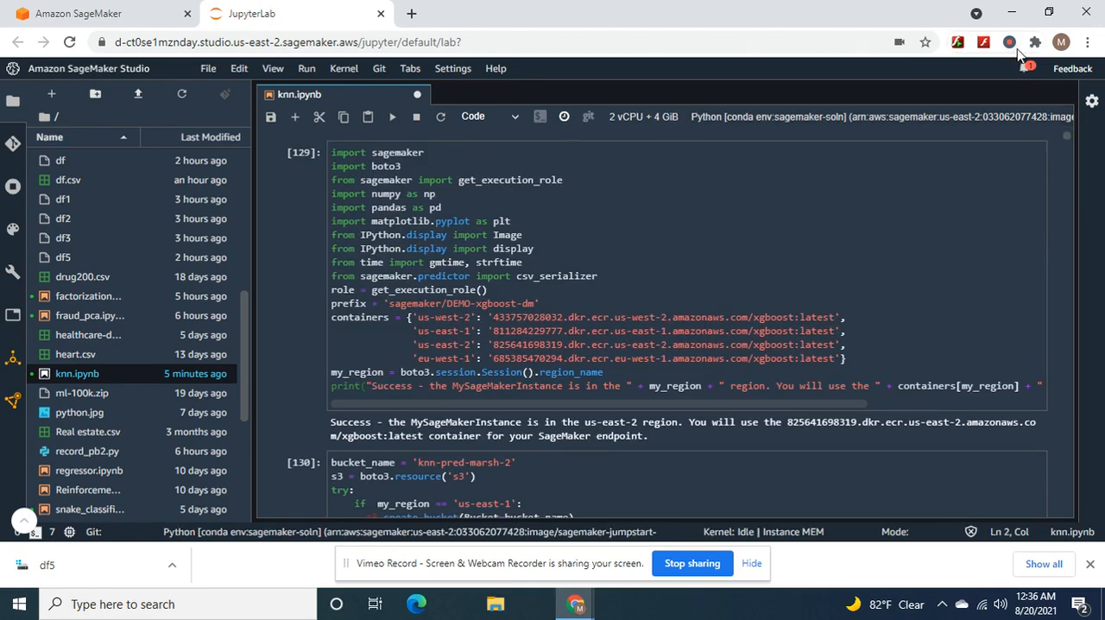
mouse_move(1007, 42)
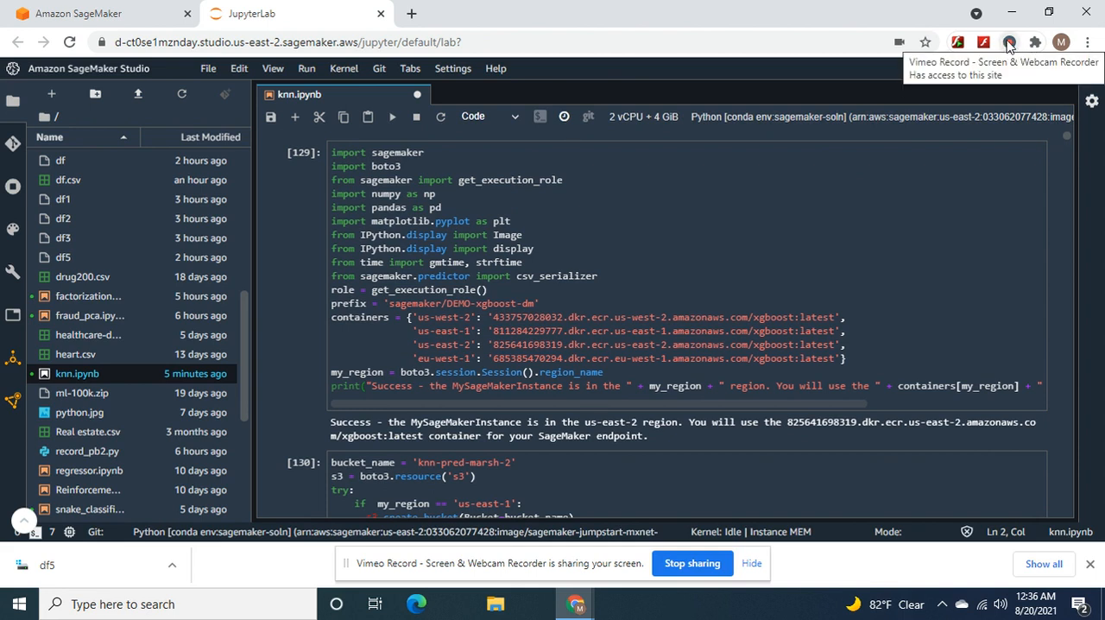